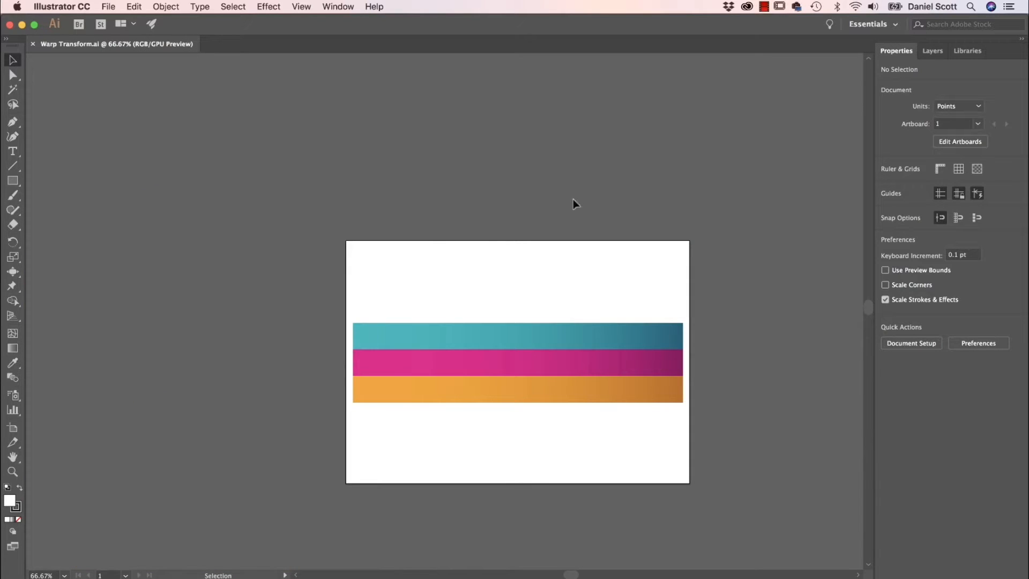
mouse_move(72, 75)
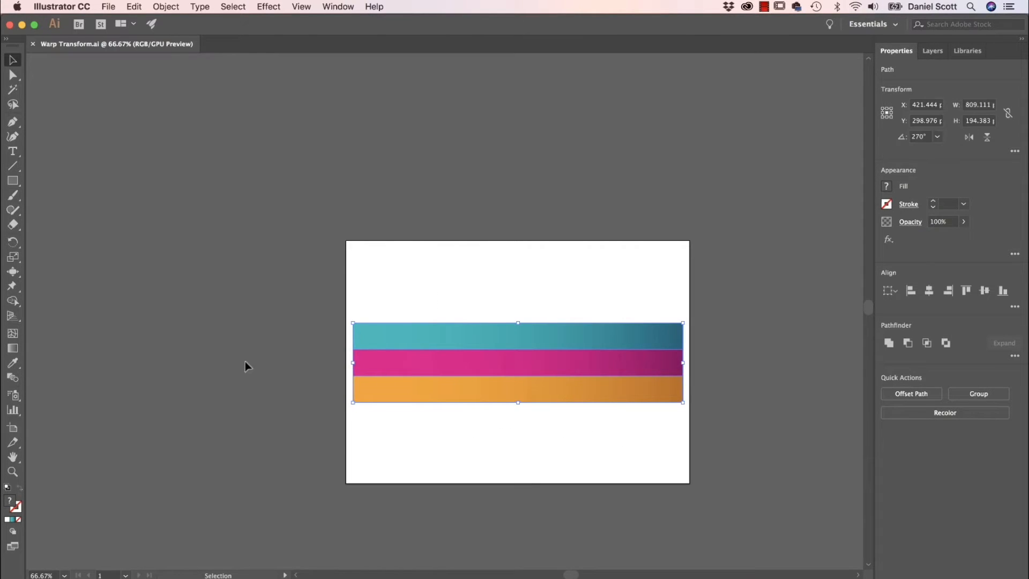
mouse_move(236, 88)
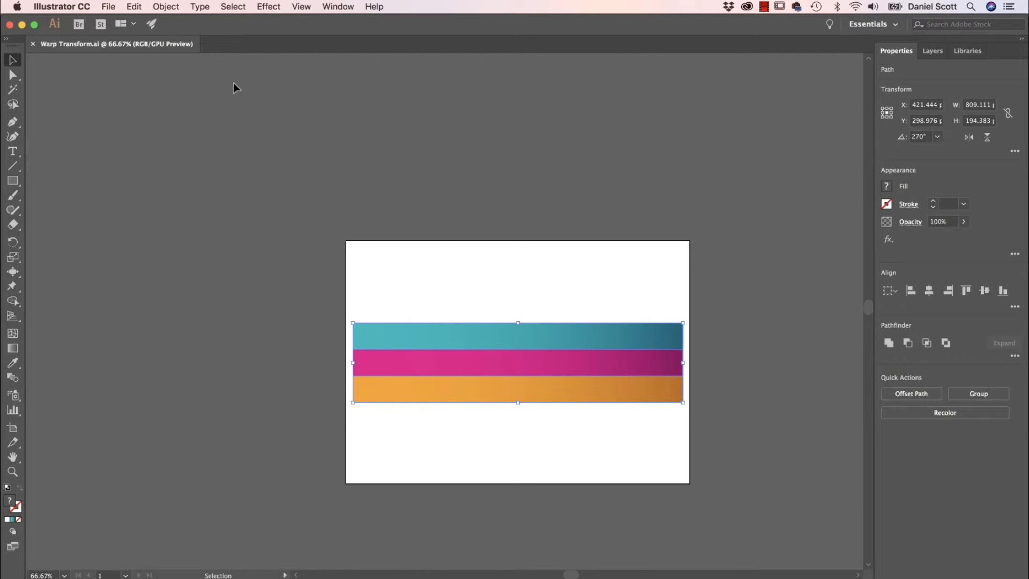
Select the teal, magenta and orange stripes and combine them into one group
click(165, 7)
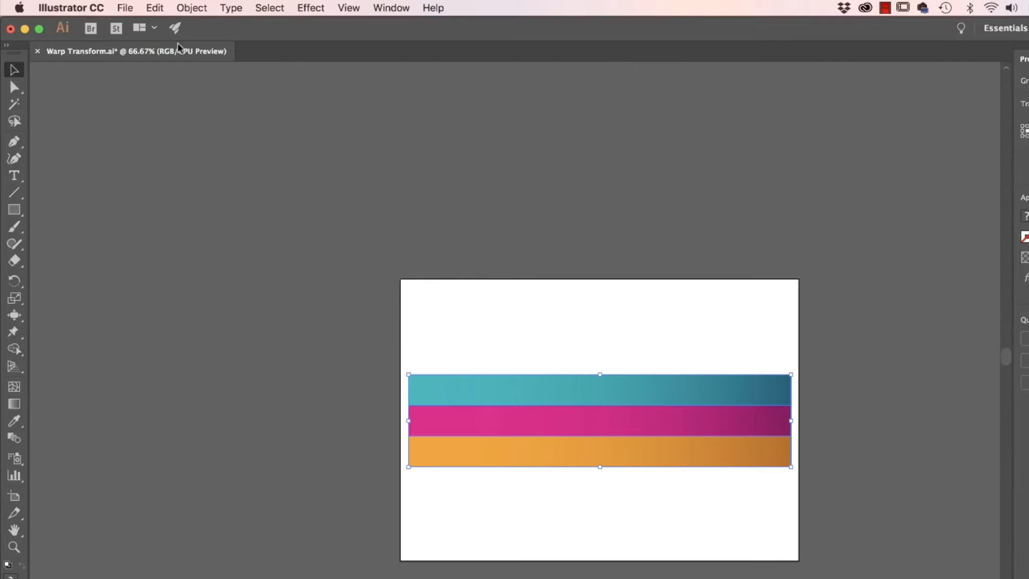
Apply an Arc warp effect to the grouped stripes, previewing at 50% bend
click(311, 7)
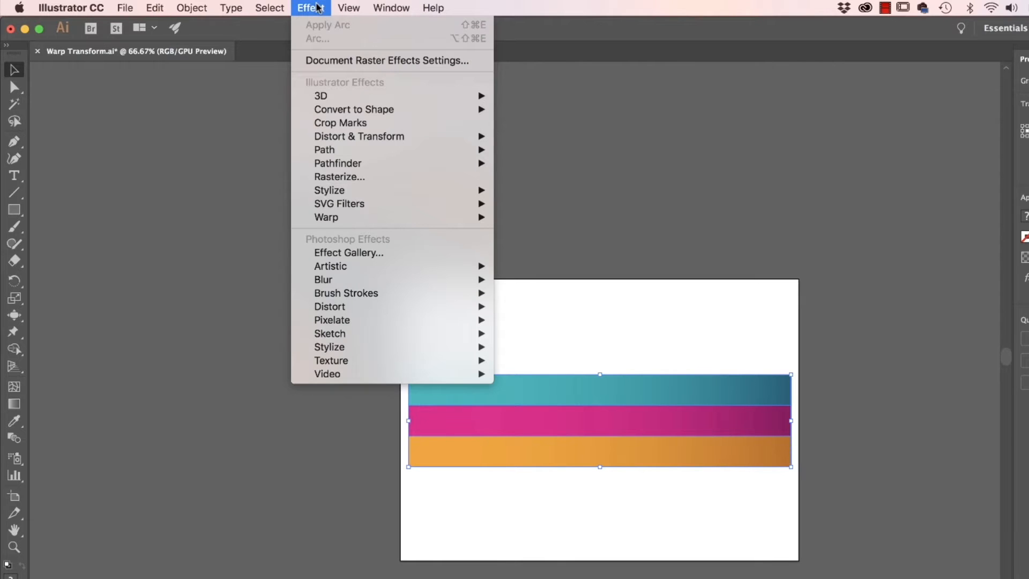
mouse_move(327, 217)
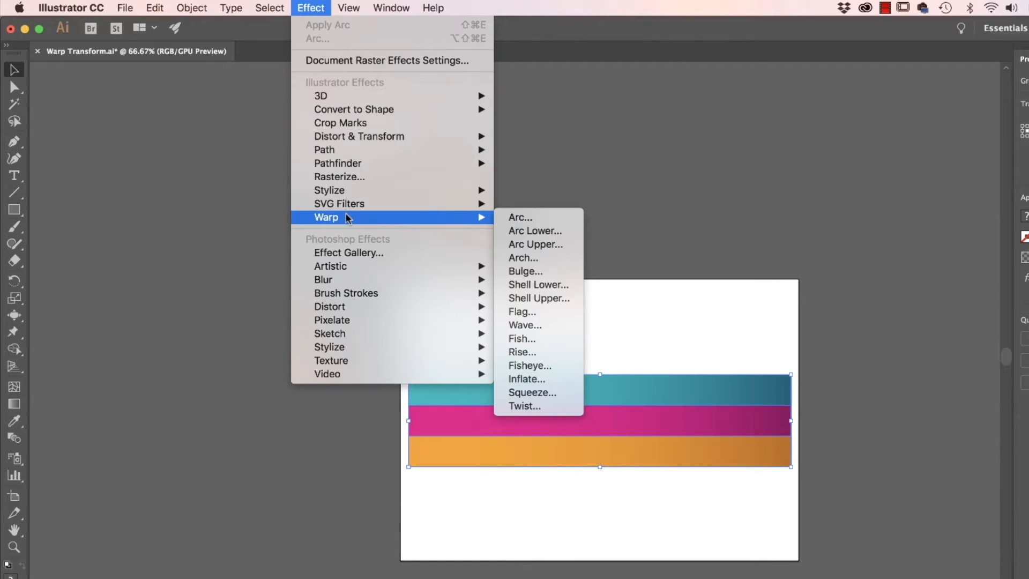
click(519, 217)
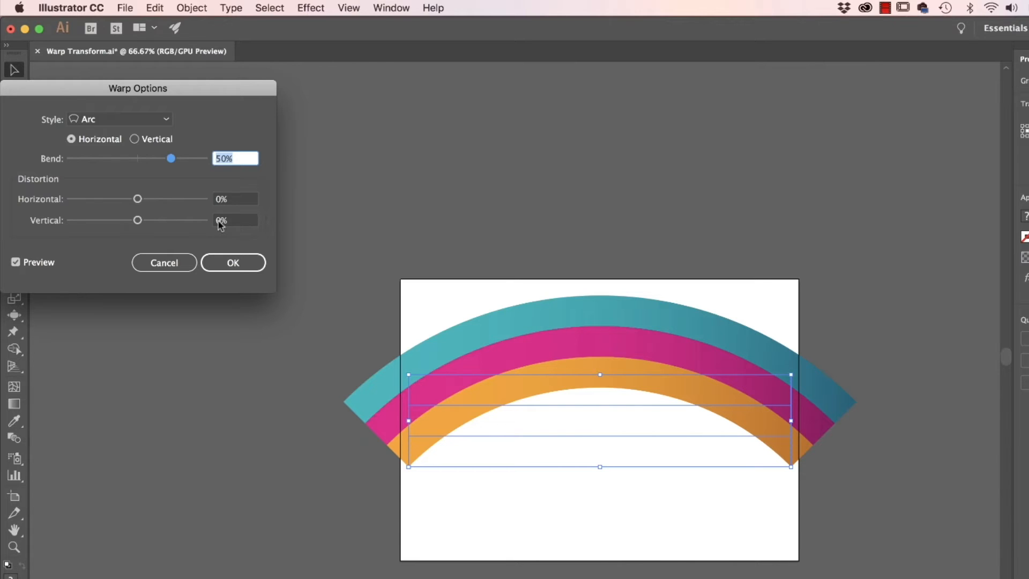
Preview the Arc Lower, Arc Upper, Arch, Bulge, Shell, Flag and Wave warp styles
click(120, 119)
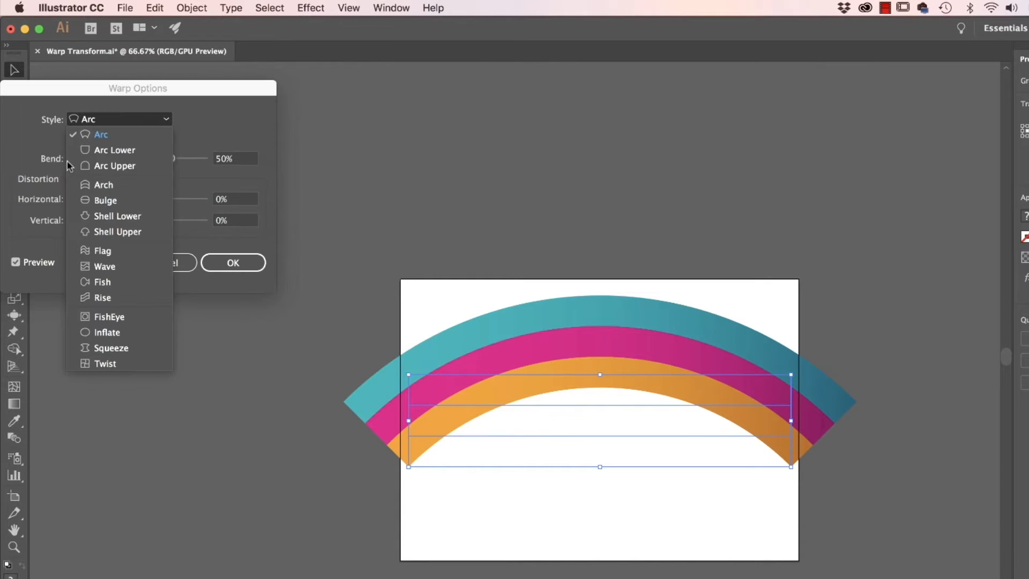
click(113, 150)
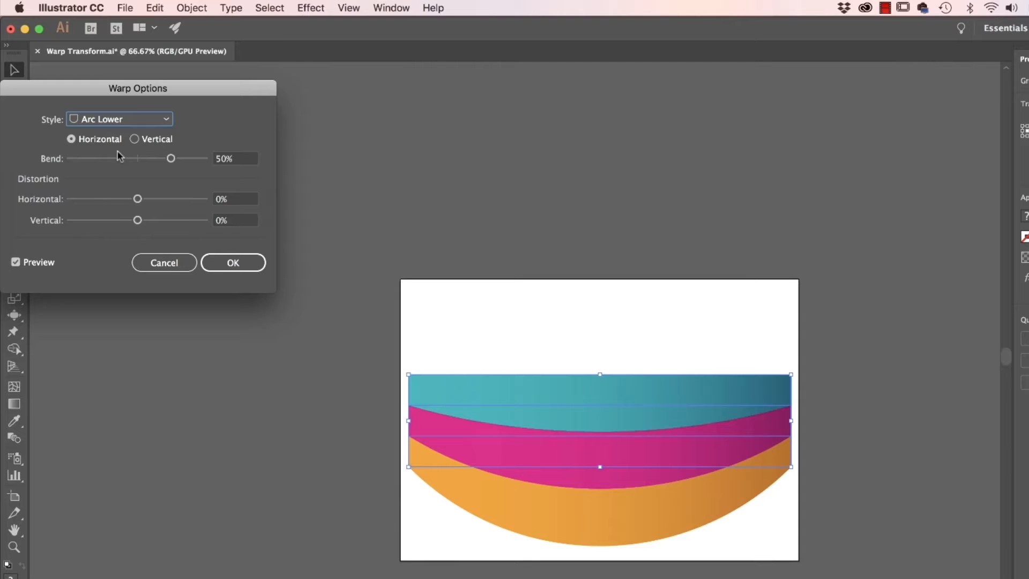
click(119, 119)
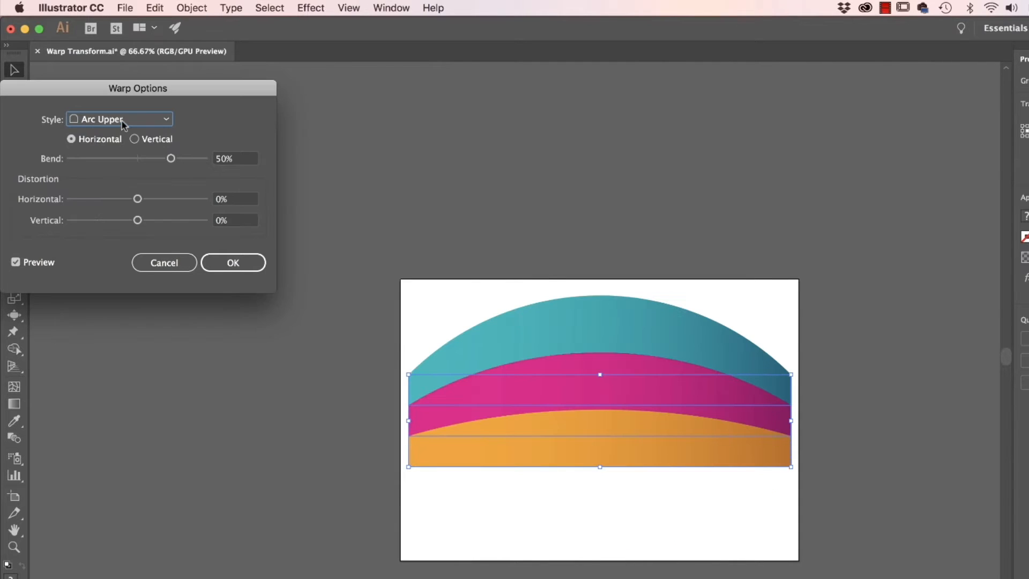
click(119, 119)
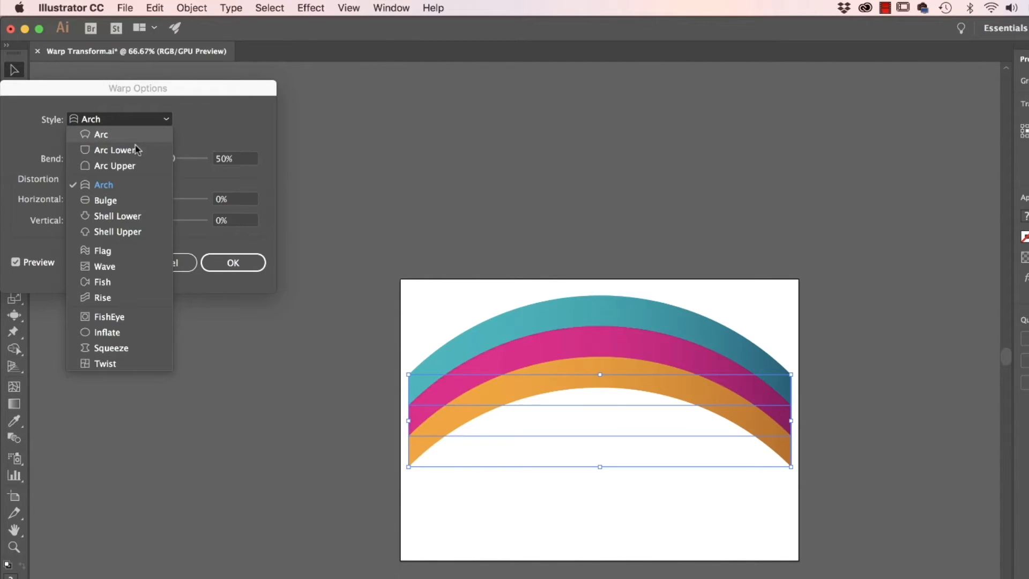
click(105, 200)
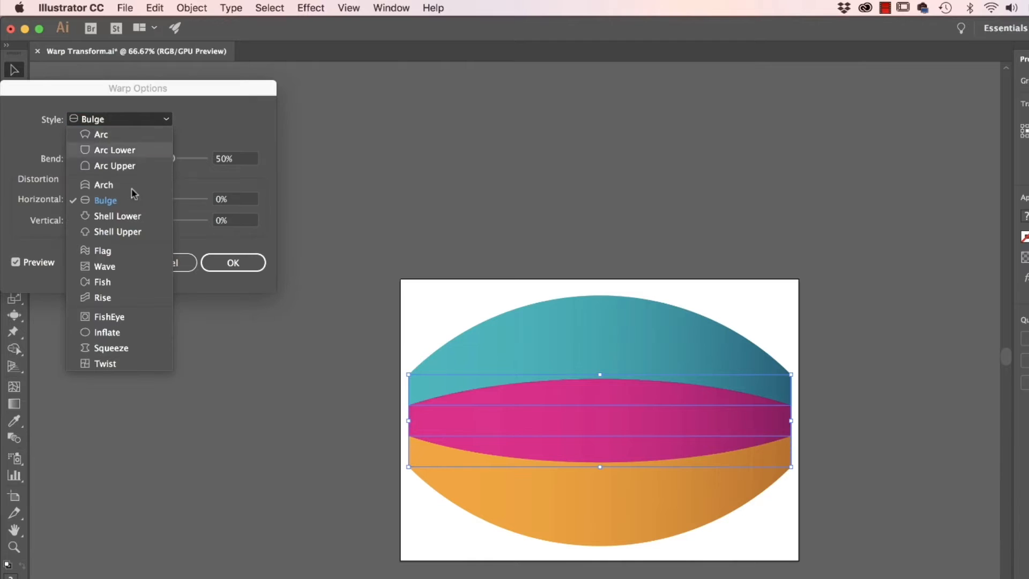
click(117, 216)
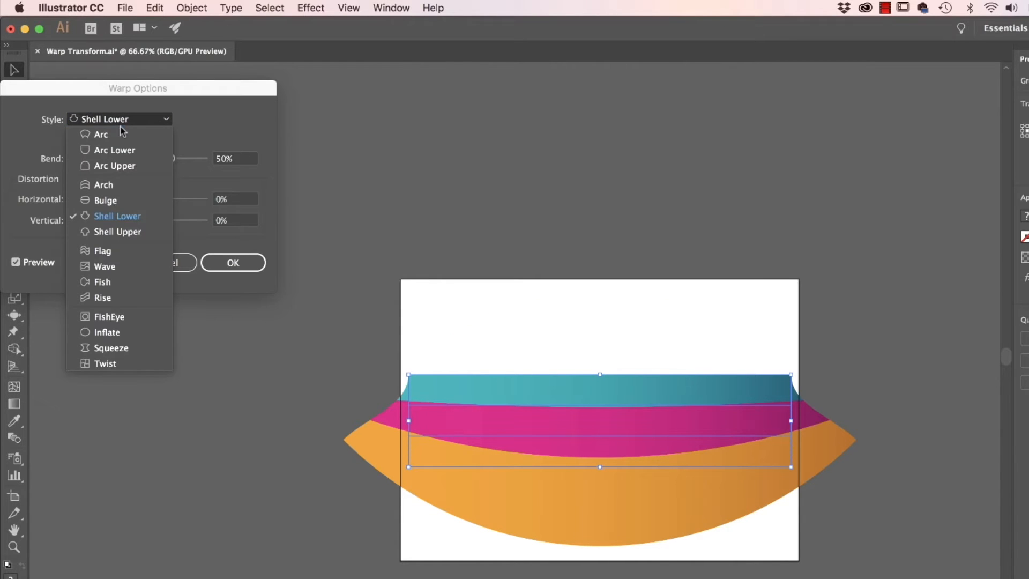
click(117, 231)
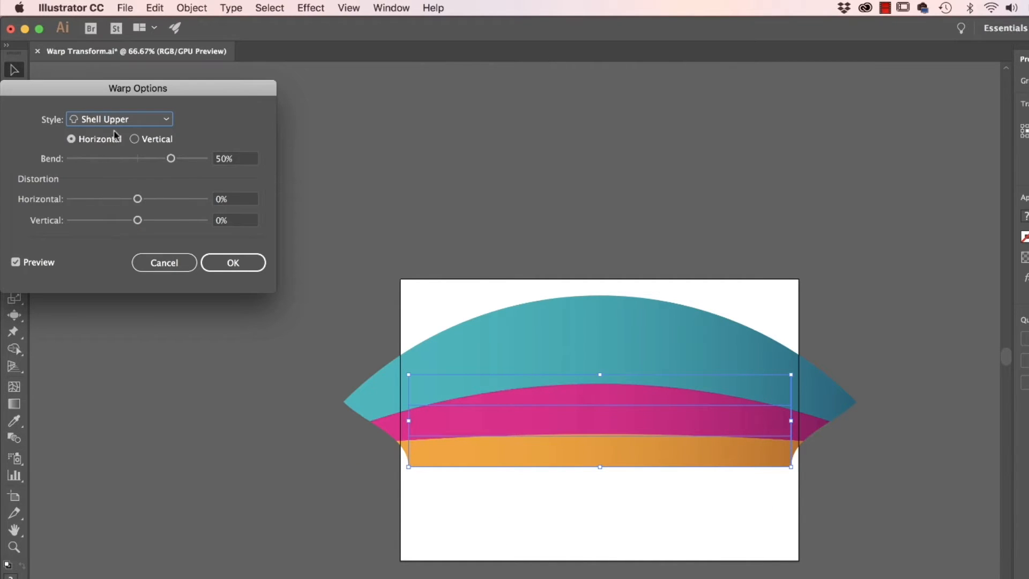
click(119, 119)
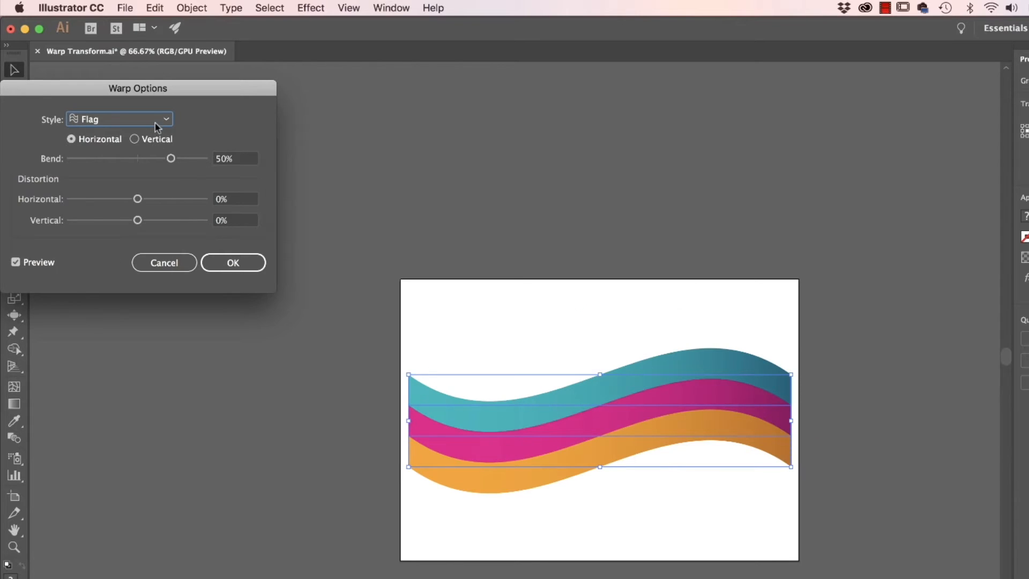
click(119, 119)
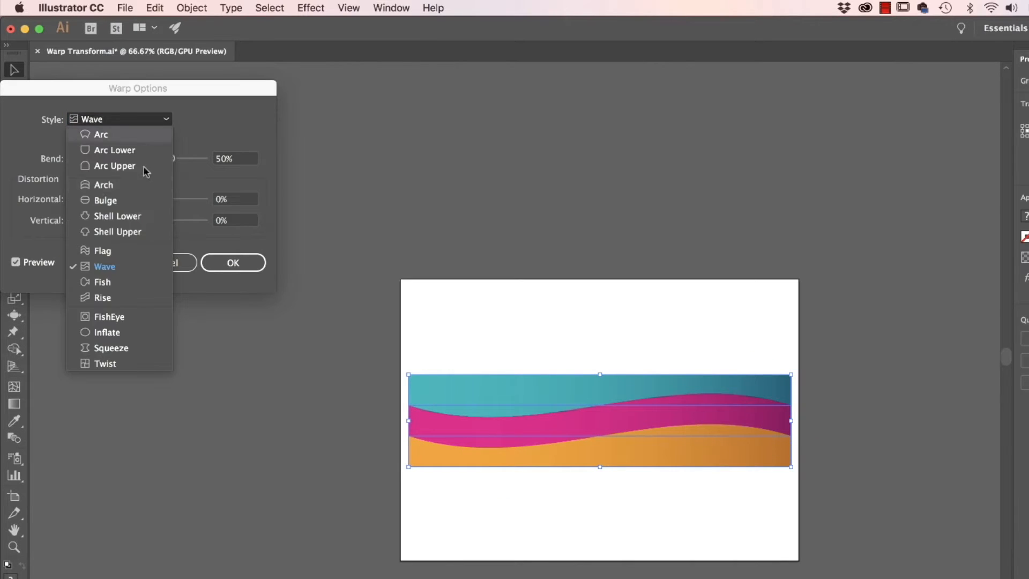
Preview Fish, Rise, Inflate, Squeeze and Twist, revisit Wave, then choose Flag
click(103, 282)
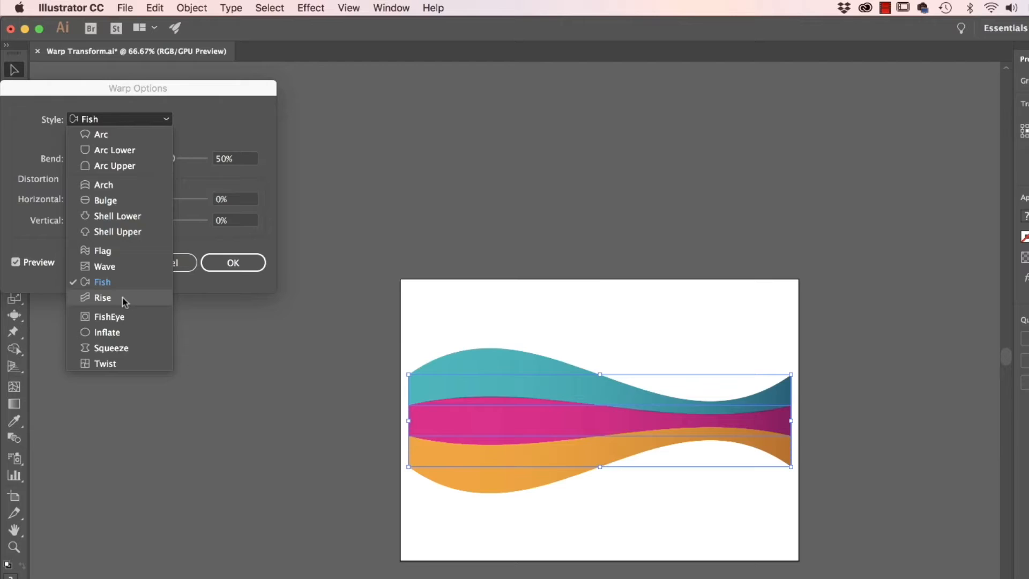
click(102, 297)
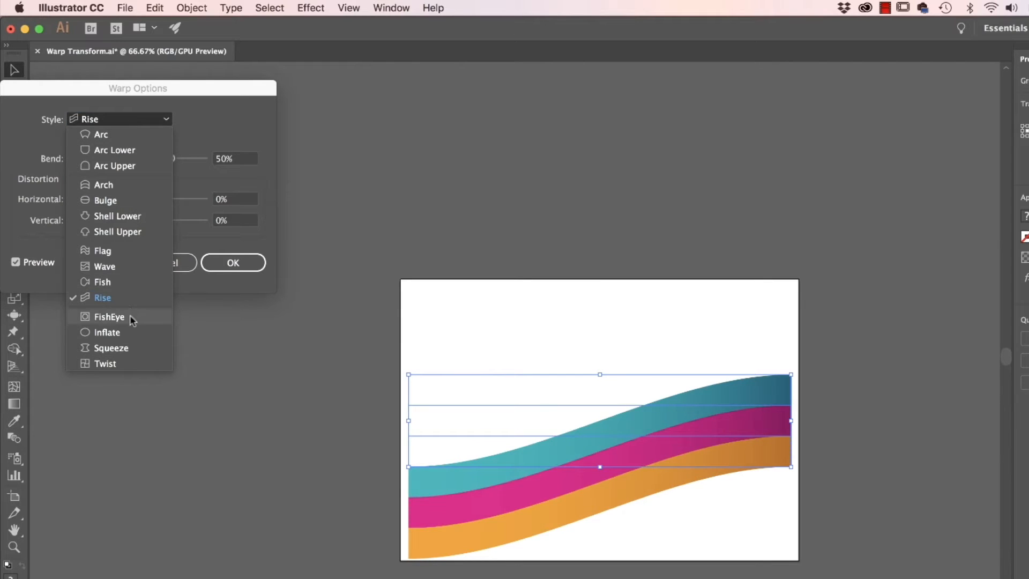
click(107, 333)
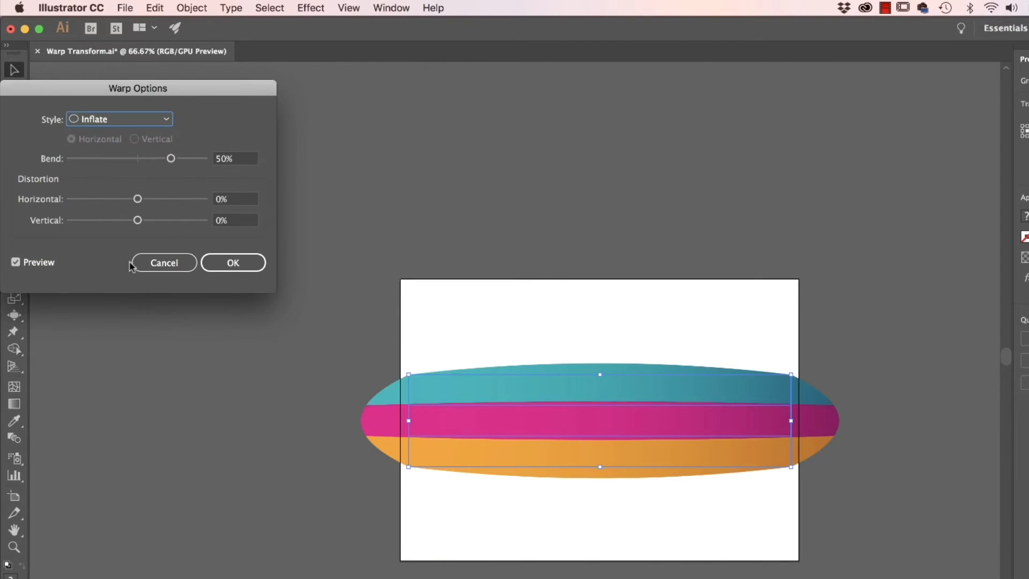
click(119, 119)
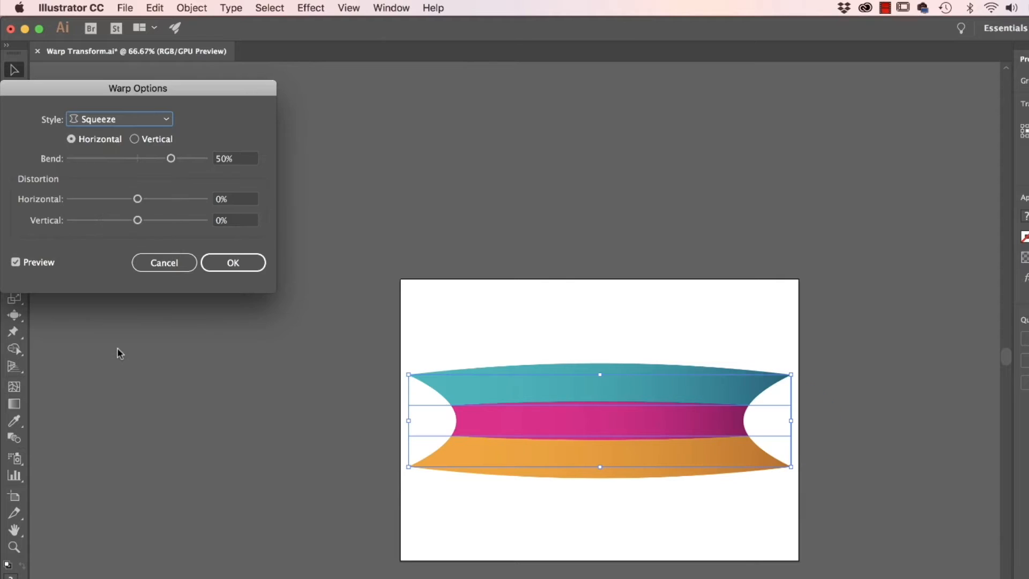
click(119, 119)
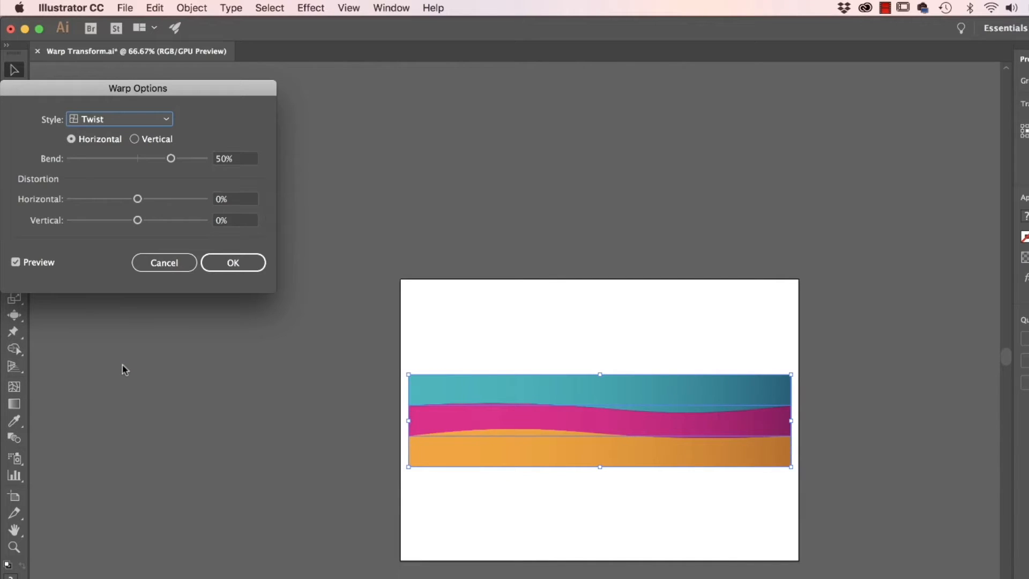
click(118, 119)
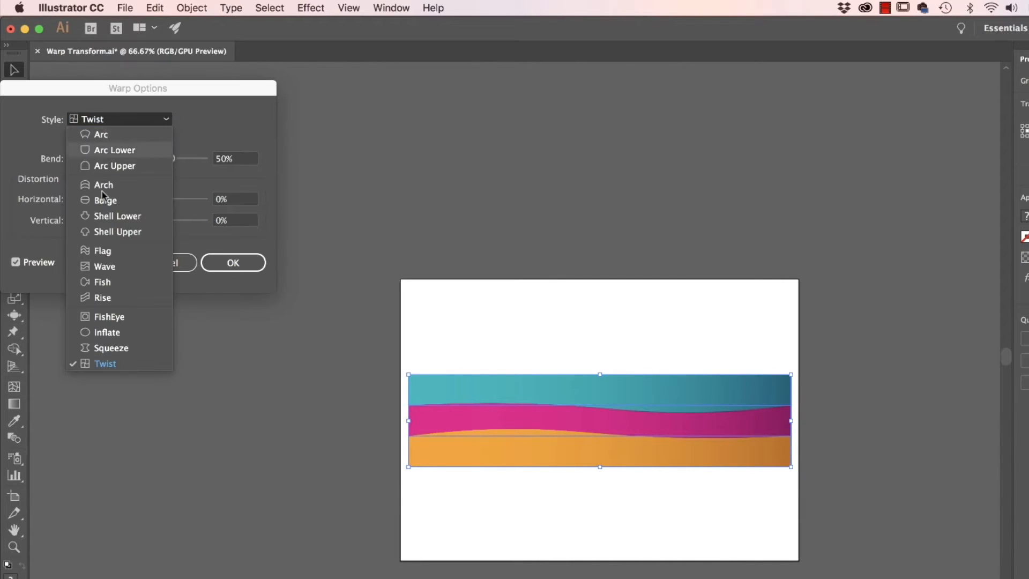
click(105, 266)
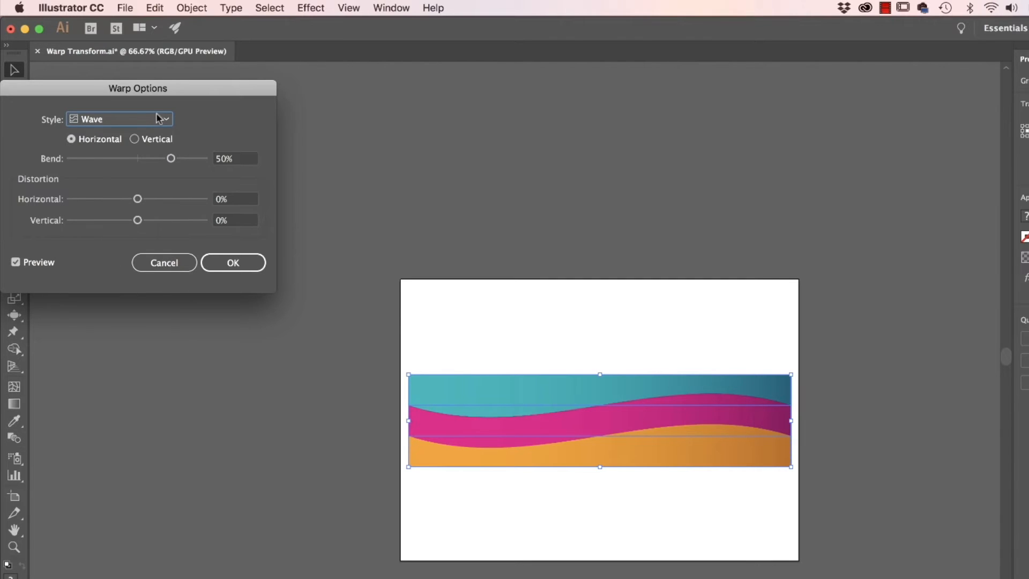
click(118, 119)
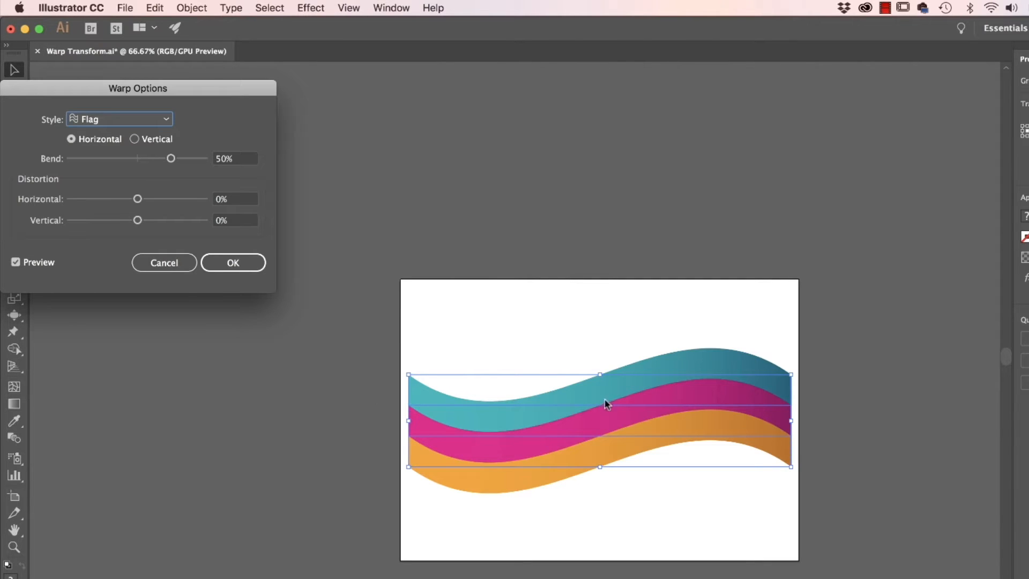
Apply the Flag warp with −57% bend, 75% horizontal and 9% vertical distortion
drag(170, 158, 186, 158)
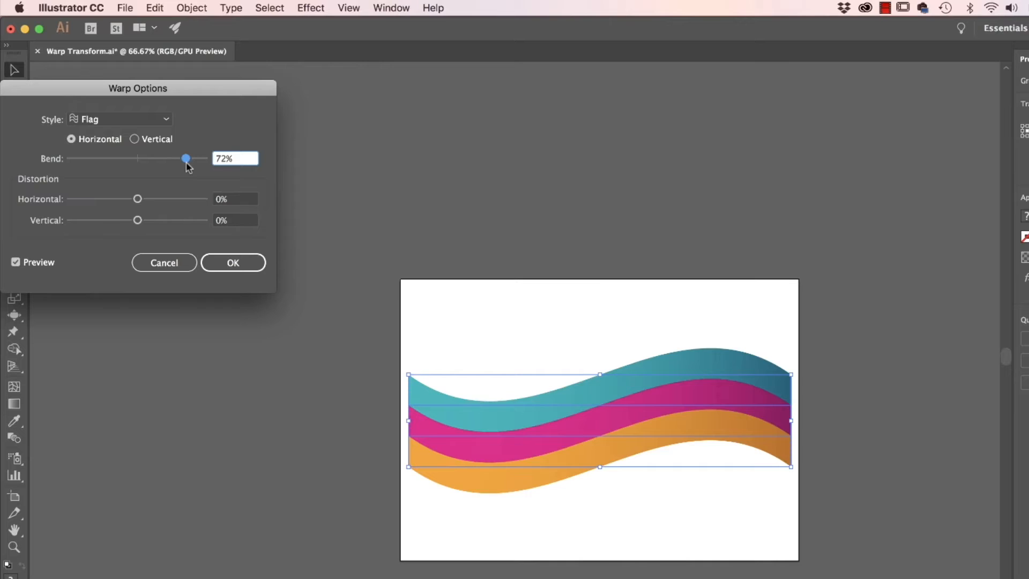
drag(187, 159, 100, 158)
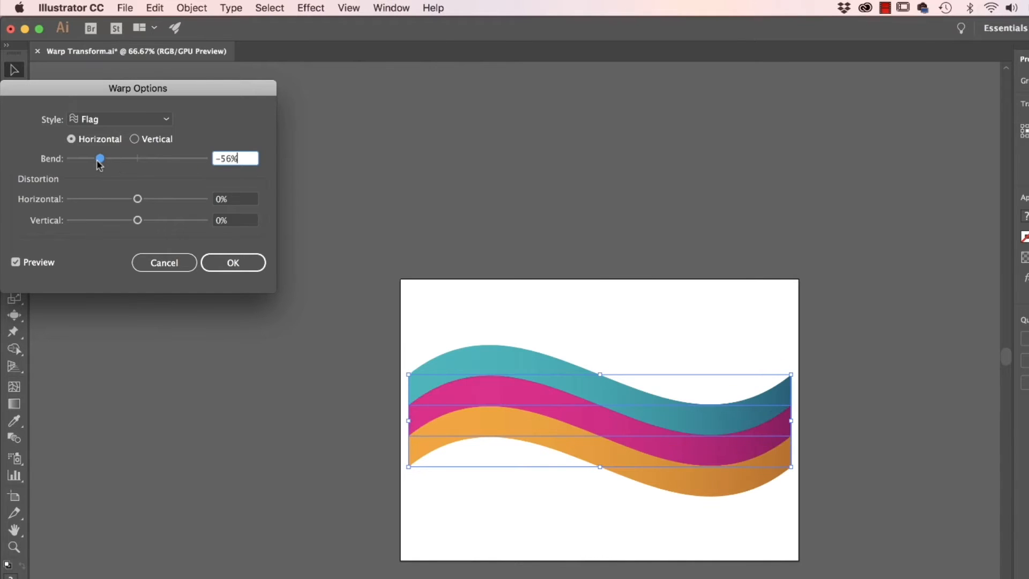
drag(137, 198, 187, 199)
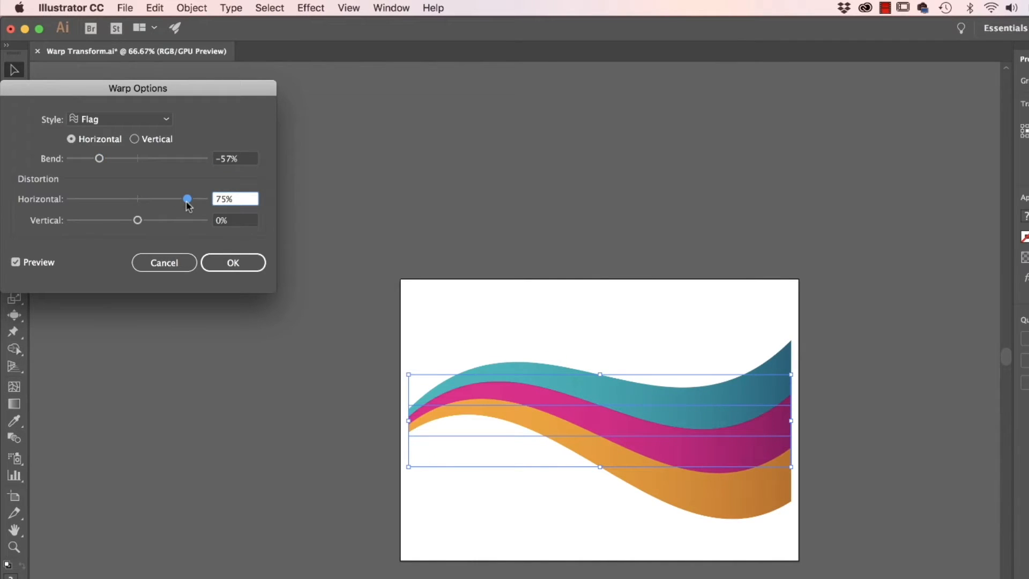
drag(137, 220, 101, 220)
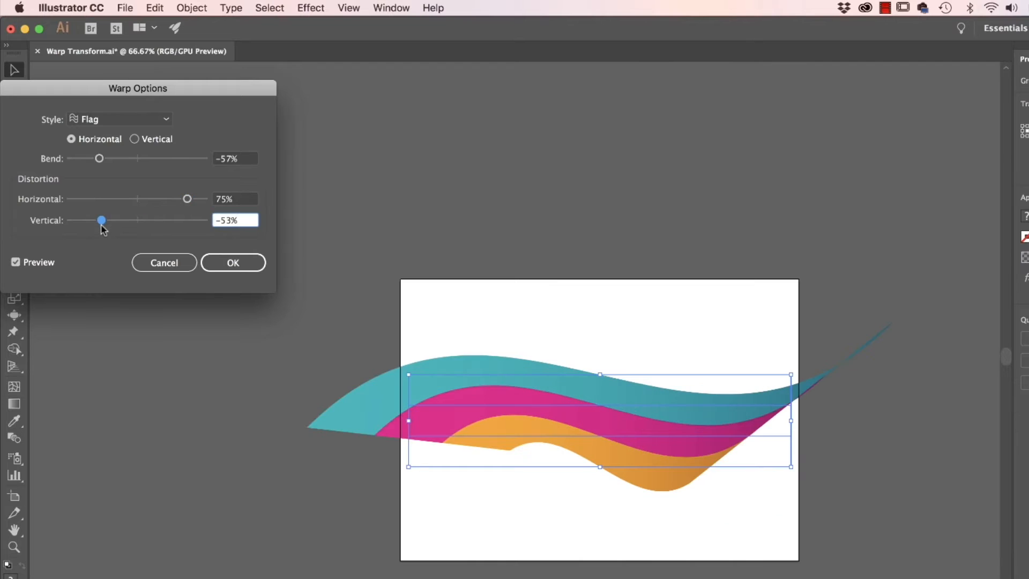
drag(100, 220, 144, 220)
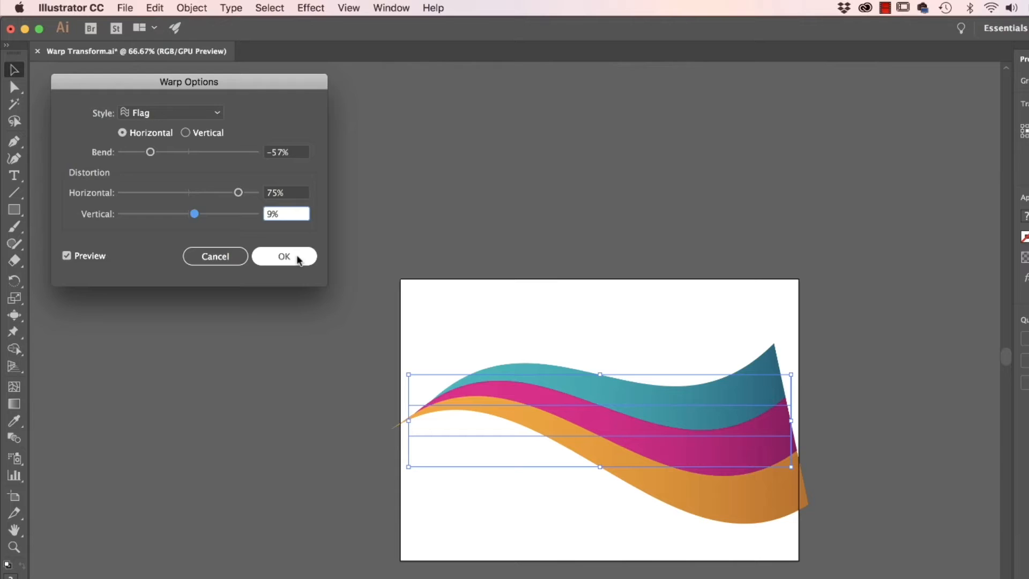
click(283, 256)
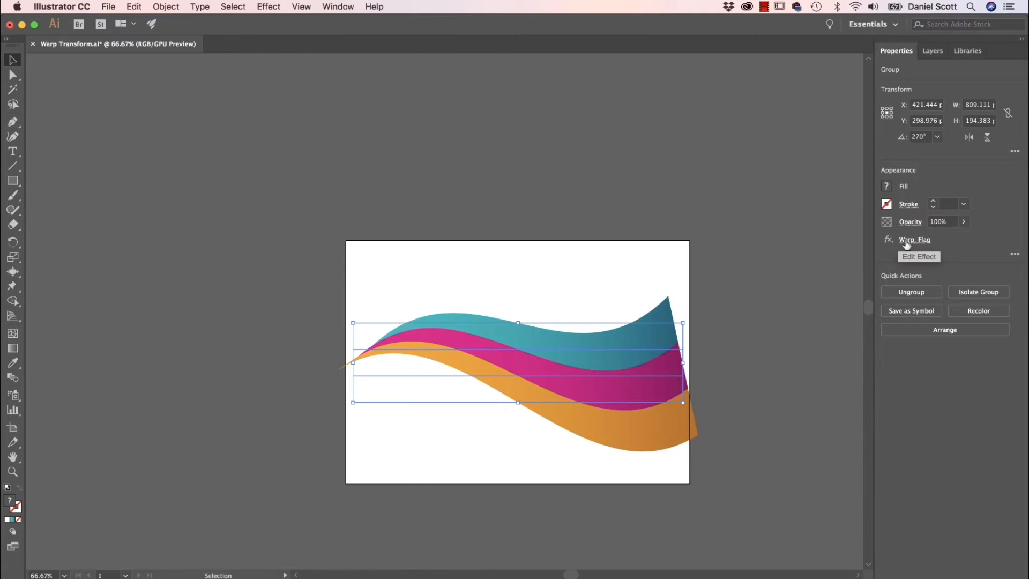
click(918, 256)
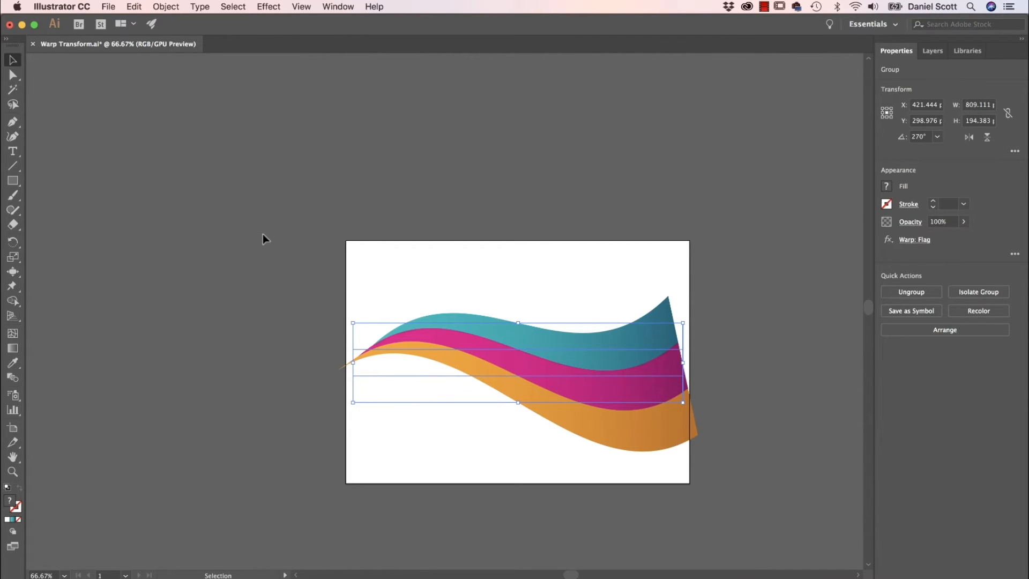
mouse_move(587, 323)
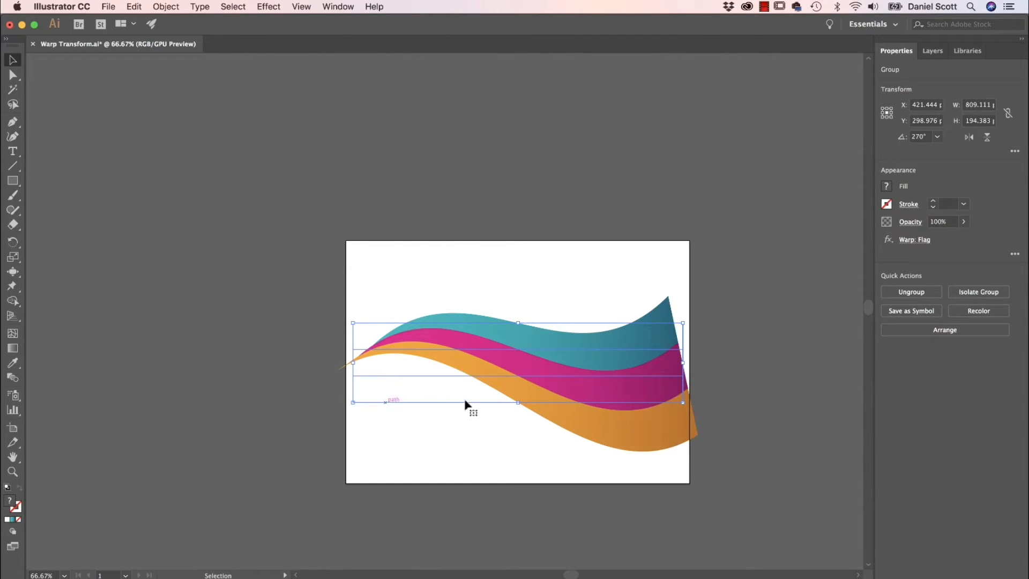
mouse_move(360, 354)
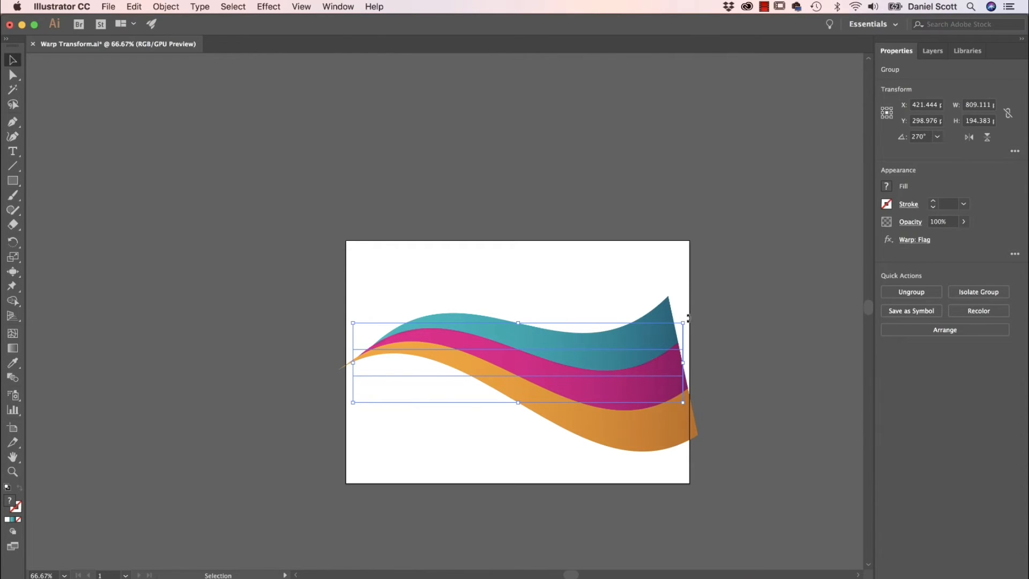
drag(687, 317, 668, 266)
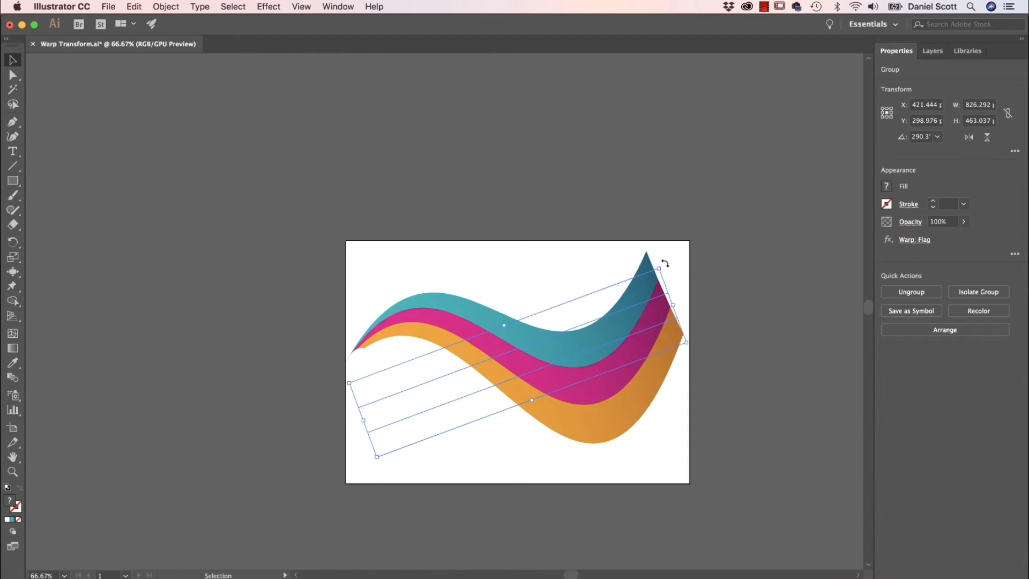
drag(663, 263, 643, 240)
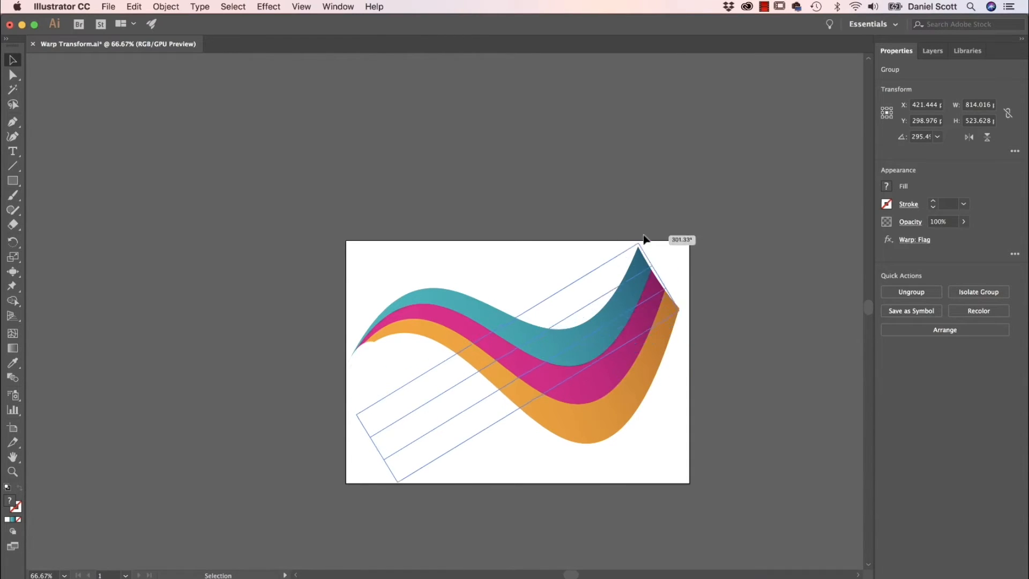
drag(643, 244, 525, 196)
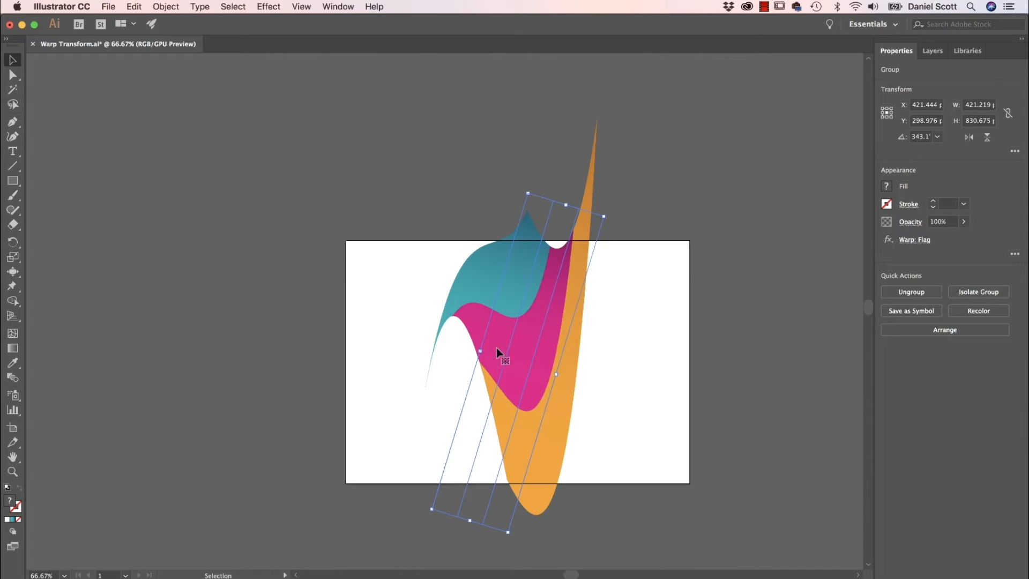
mouse_move(492, 309)
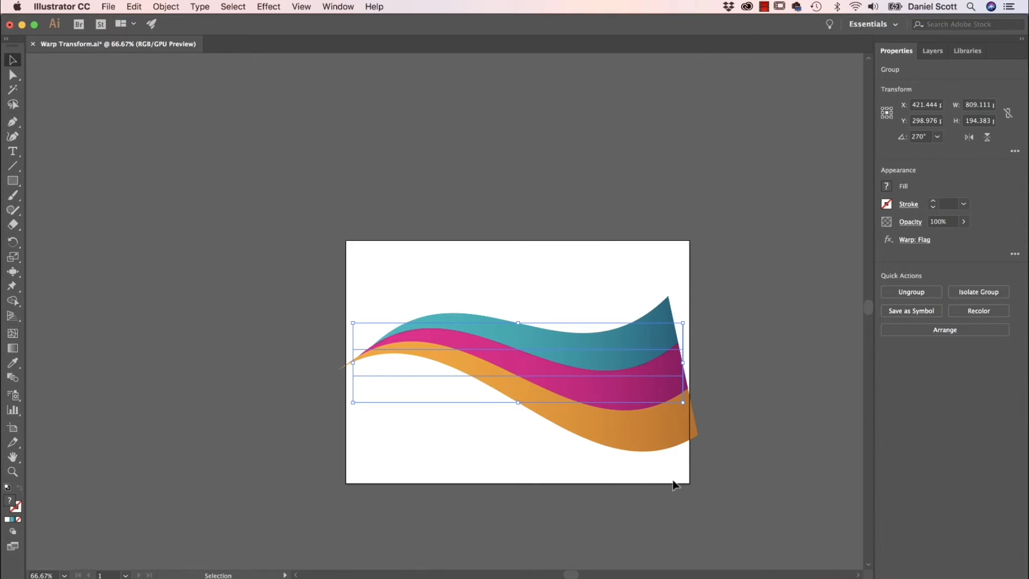
mouse_move(624, 339)
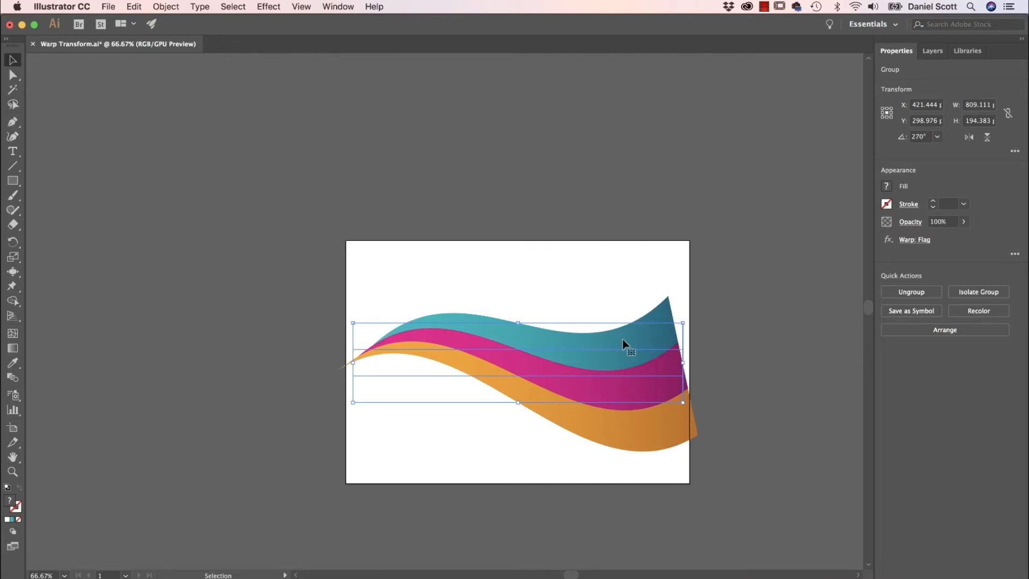
mouse_move(634, 359)
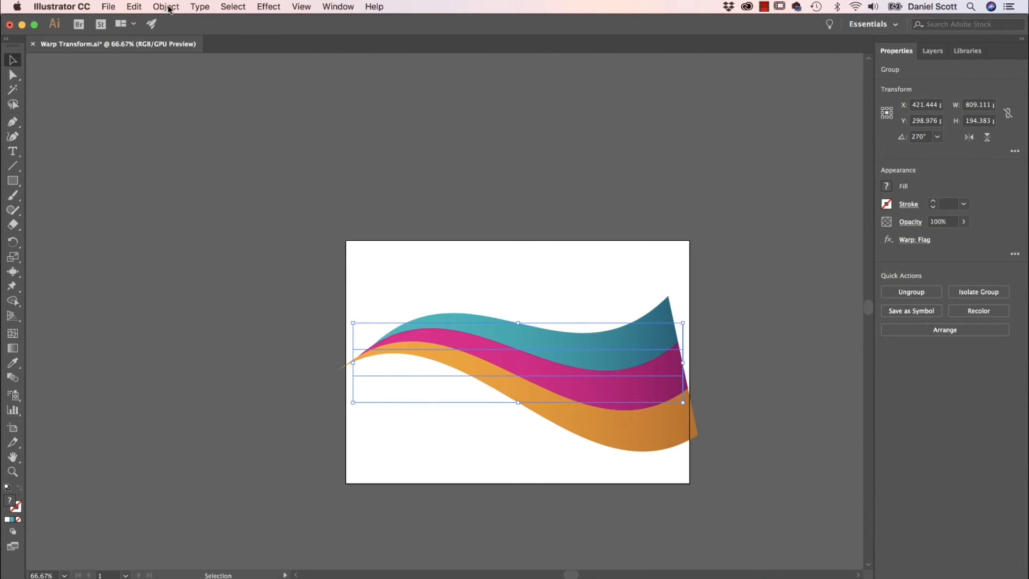
click(165, 6)
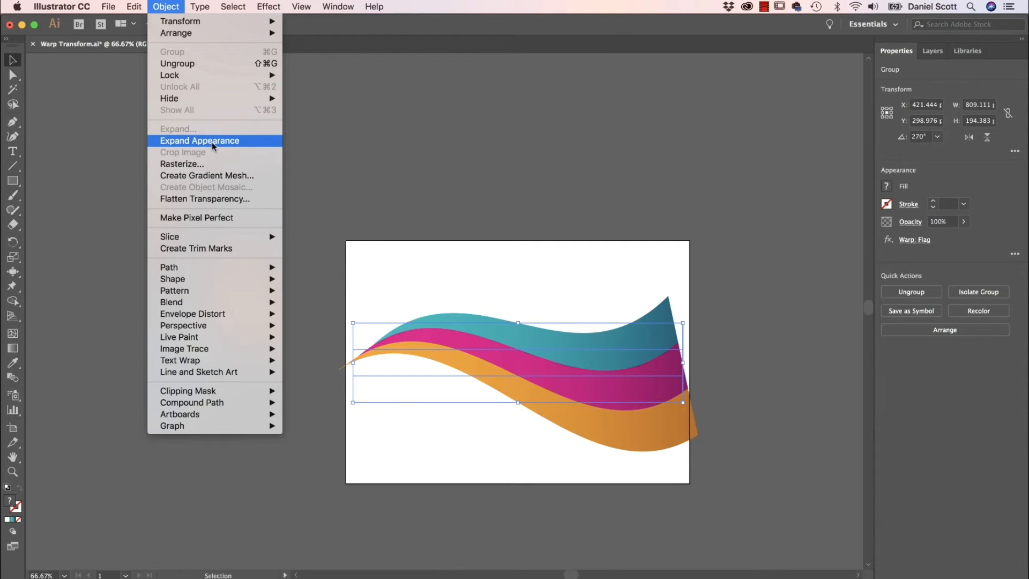
Expand the ribbon's appearance so the flag warp becomes real shapes
click(199, 141)
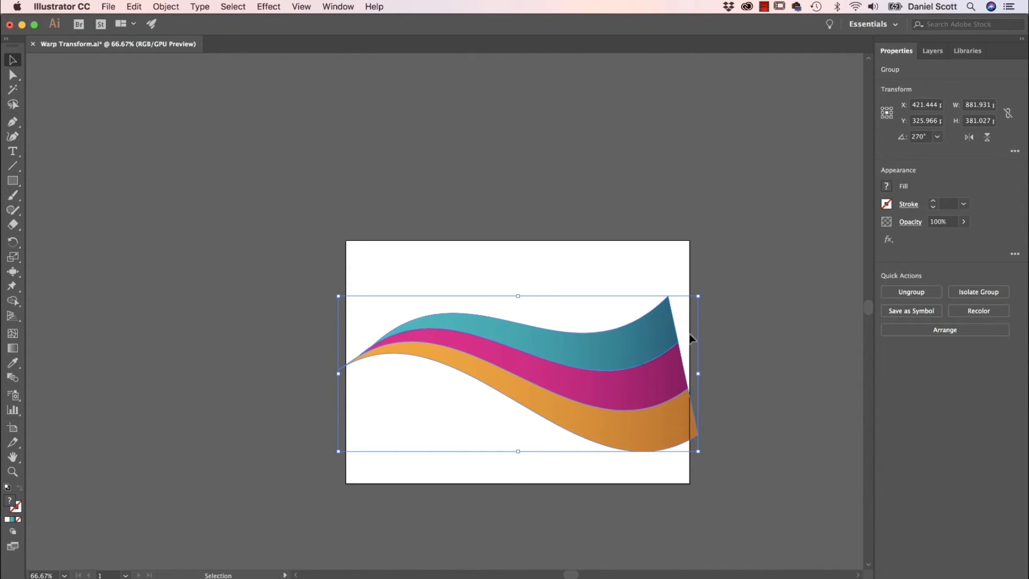
mouse_move(807, 324)
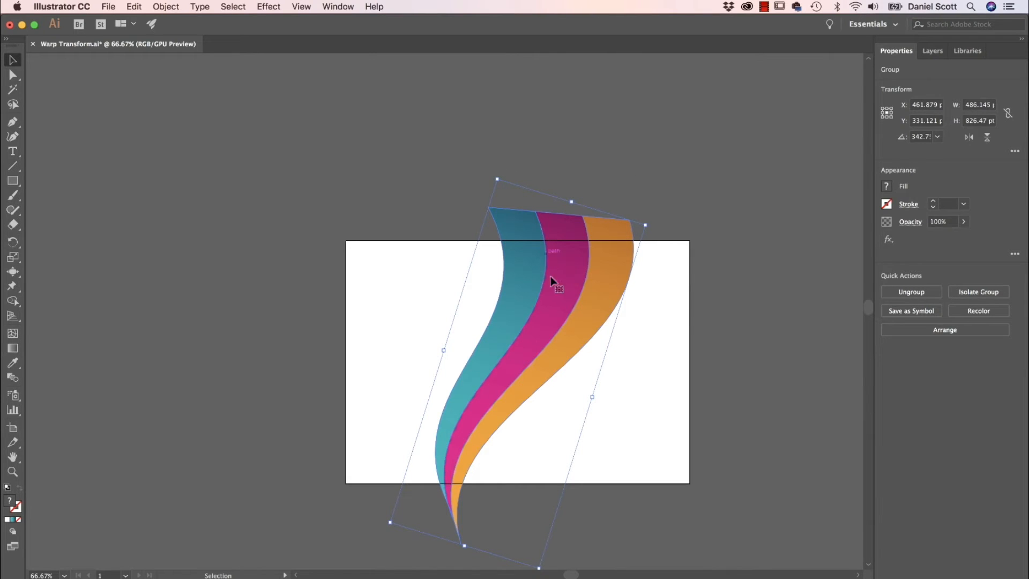
Rotate the ribbon to a shallower diagonal and move it up and right
click(573, 429)
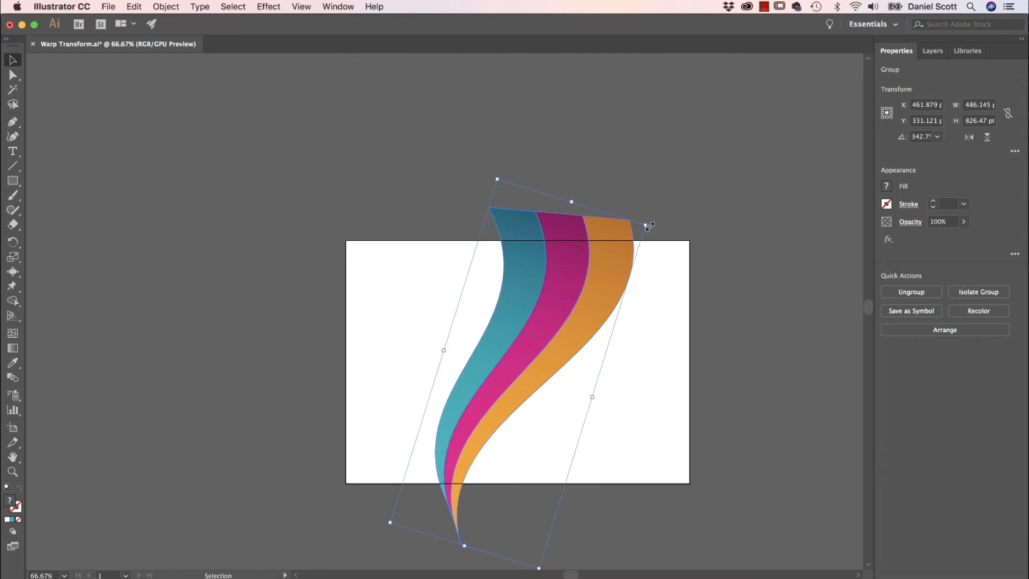
drag(650, 226, 643, 248)
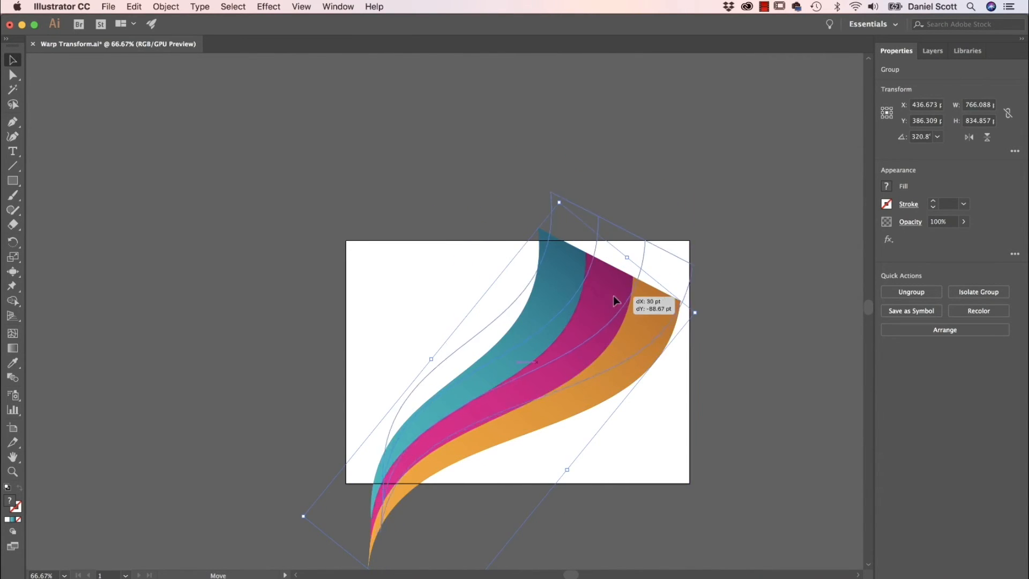
drag(616, 301, 571, 319)
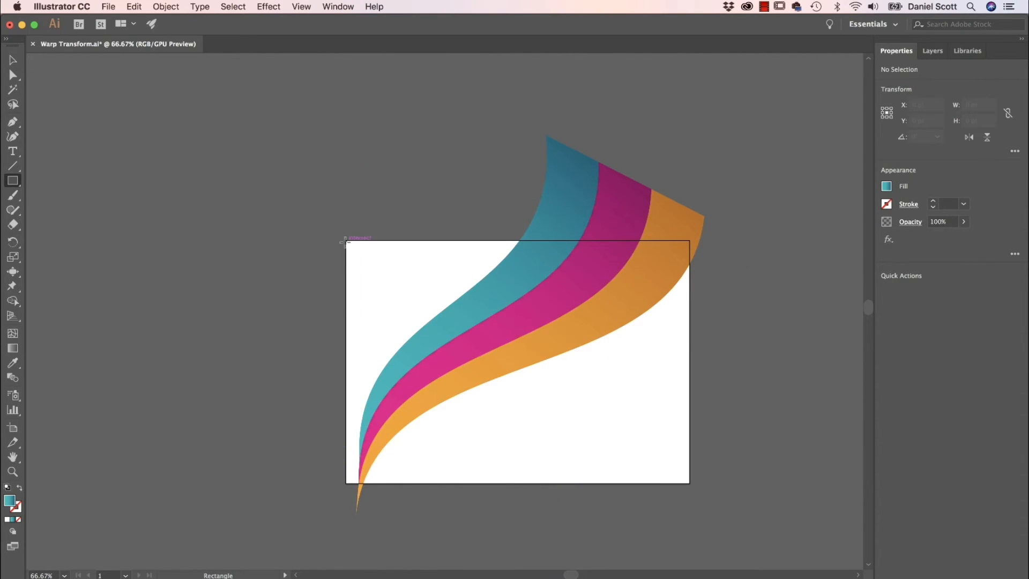
Draw an artboard-sized rectangle and fill it with a dark gray swatch
drag(346, 242, 689, 483)
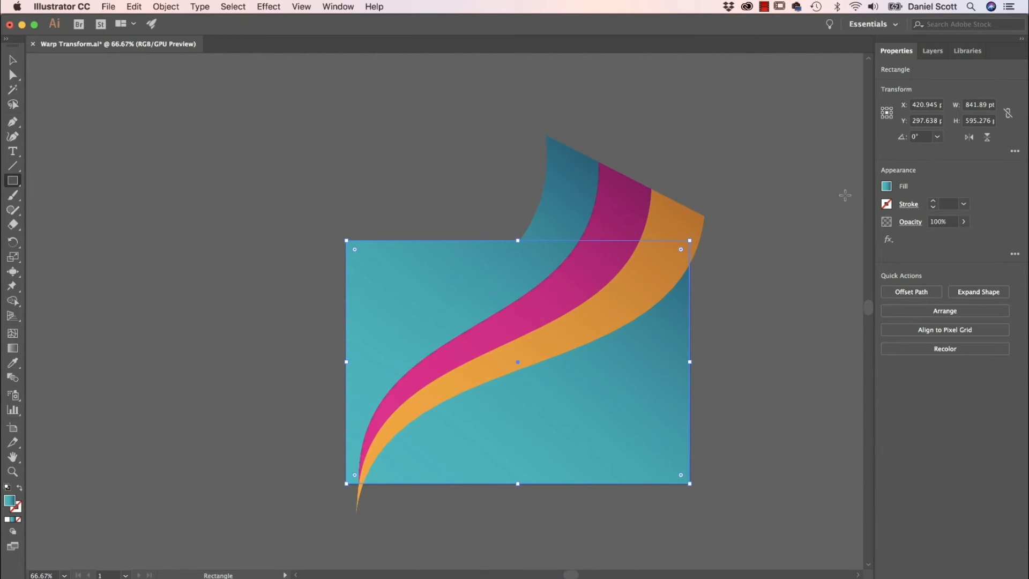
click(304, 304)
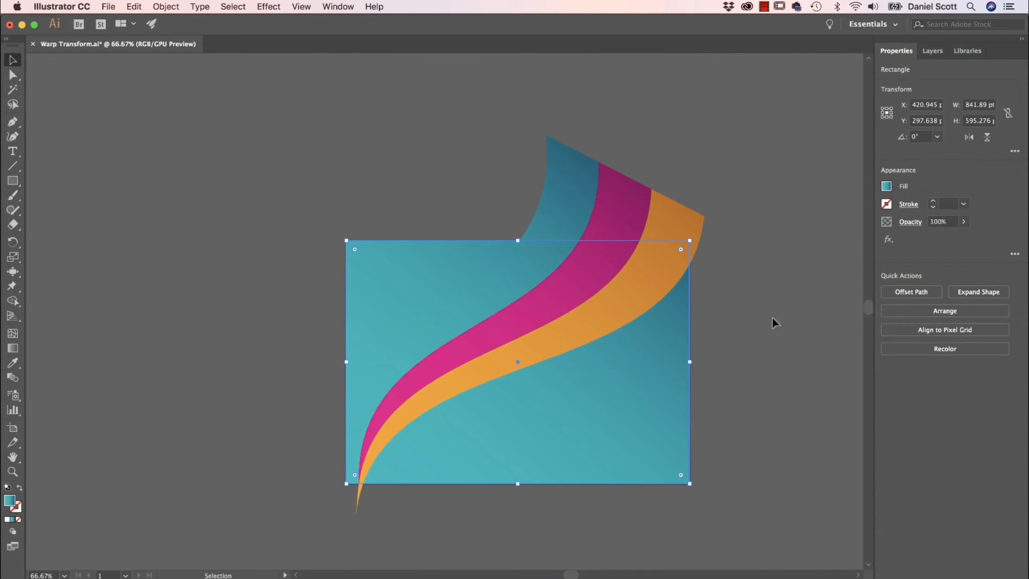
click(886, 187)
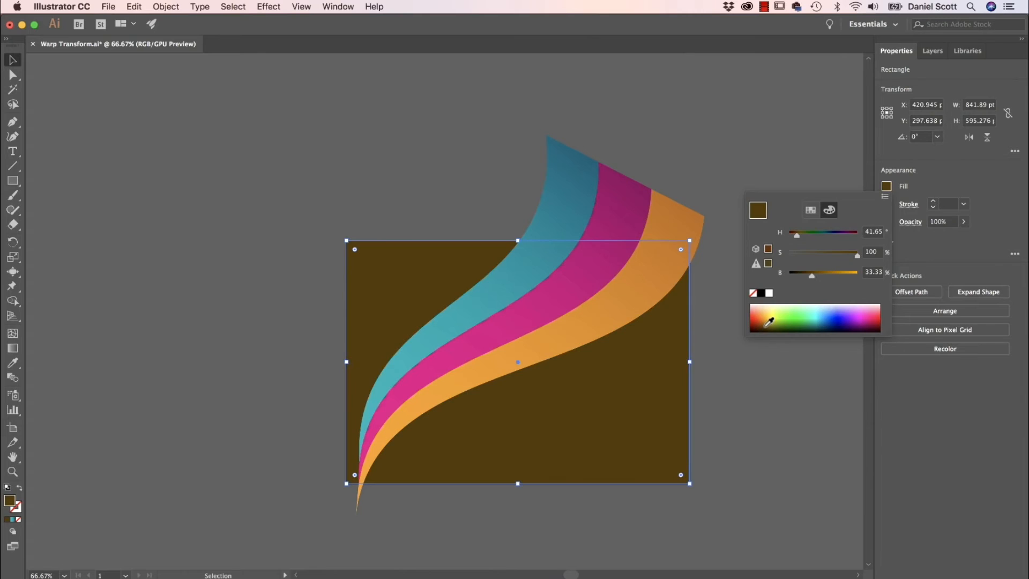
click(828, 209)
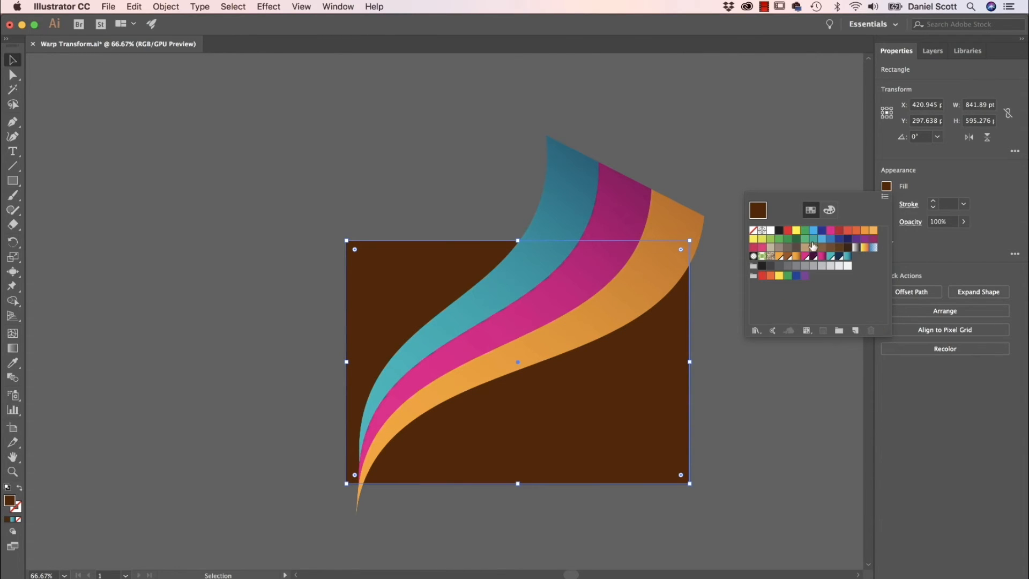
click(772, 266)
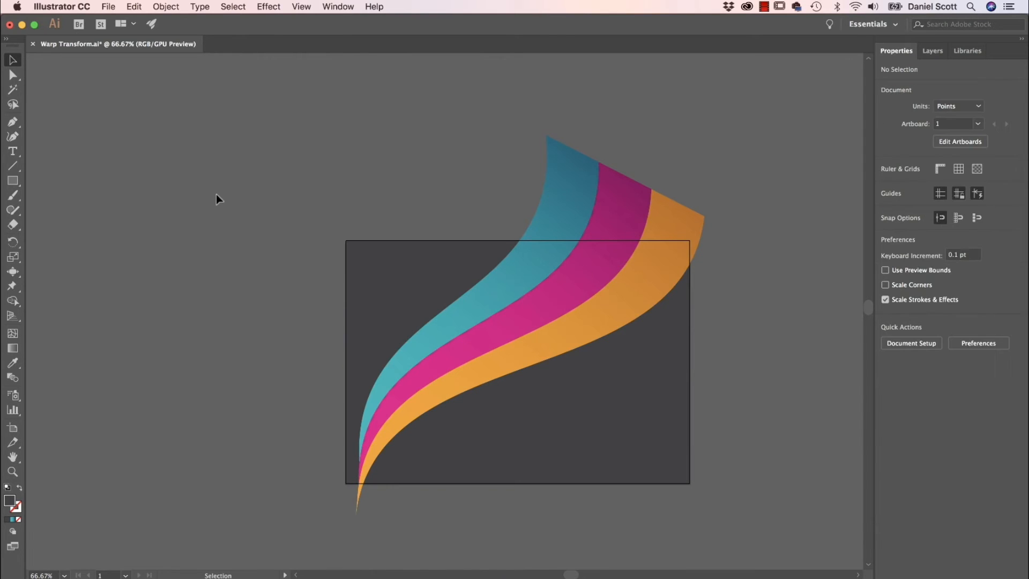
mouse_move(13, 151)
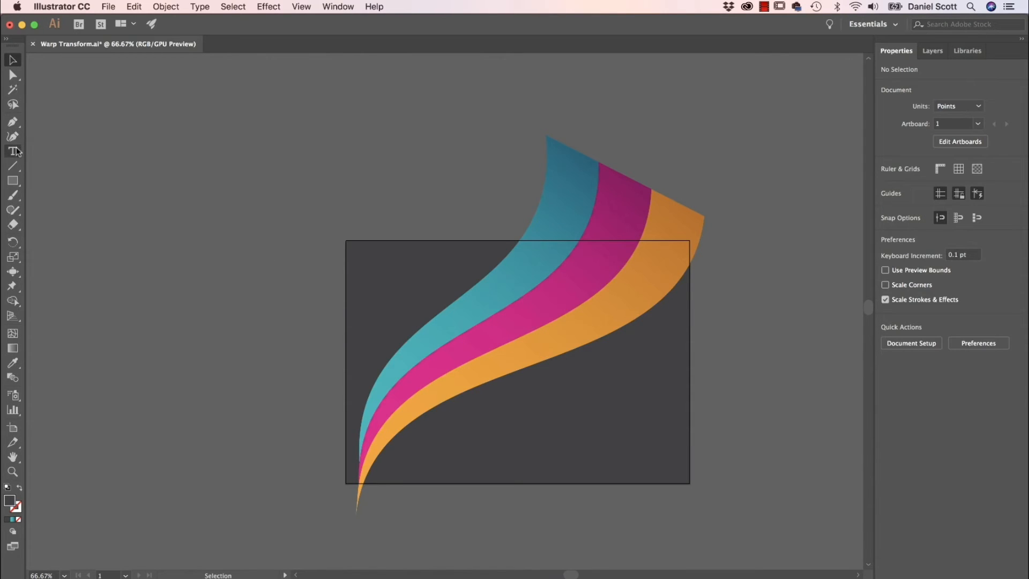
Type the "80's Rule" headline and set it in the Lust Script typeface
click(13, 152)
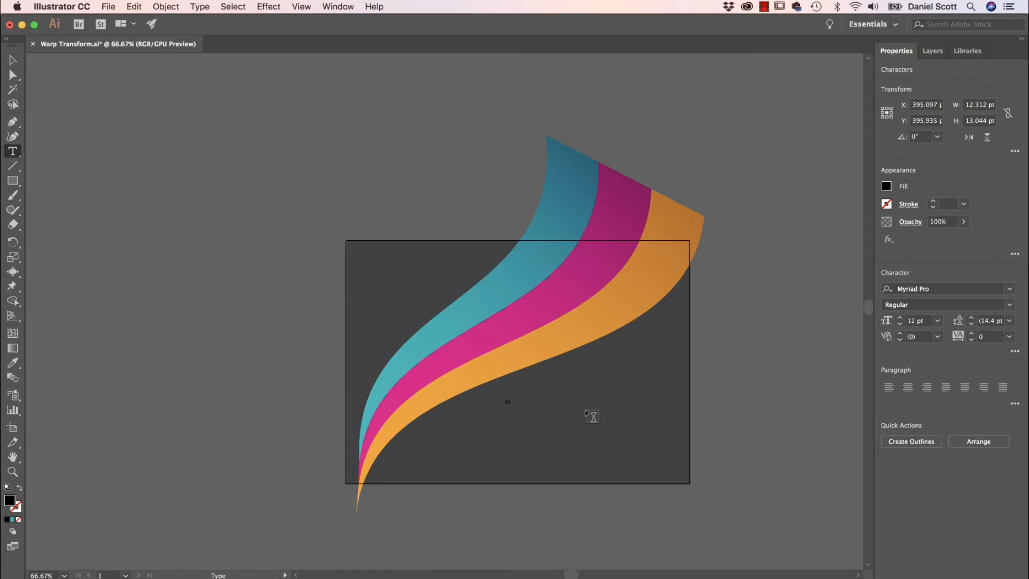
text(-86)
text(80's Rule)
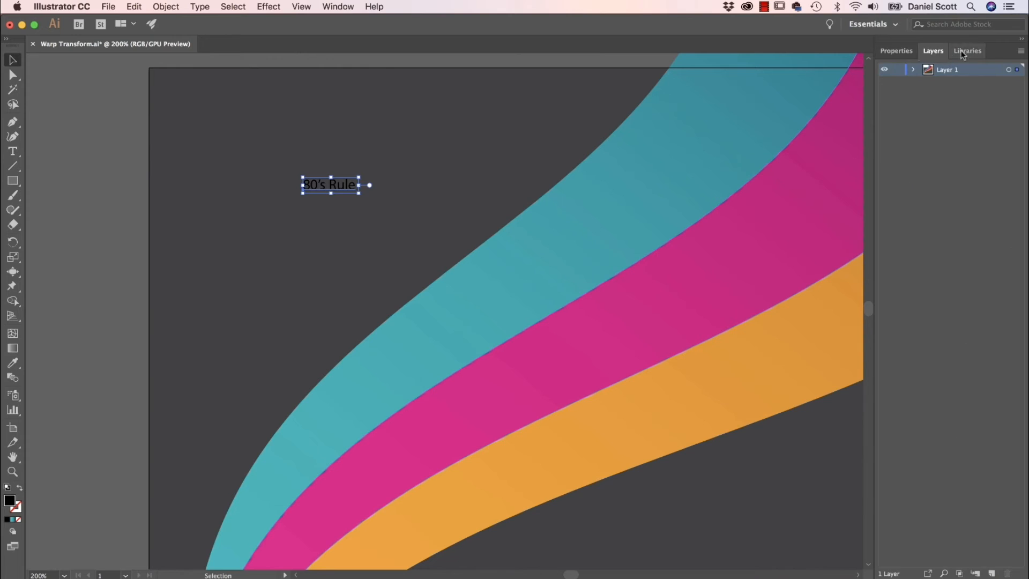
click(897, 51)
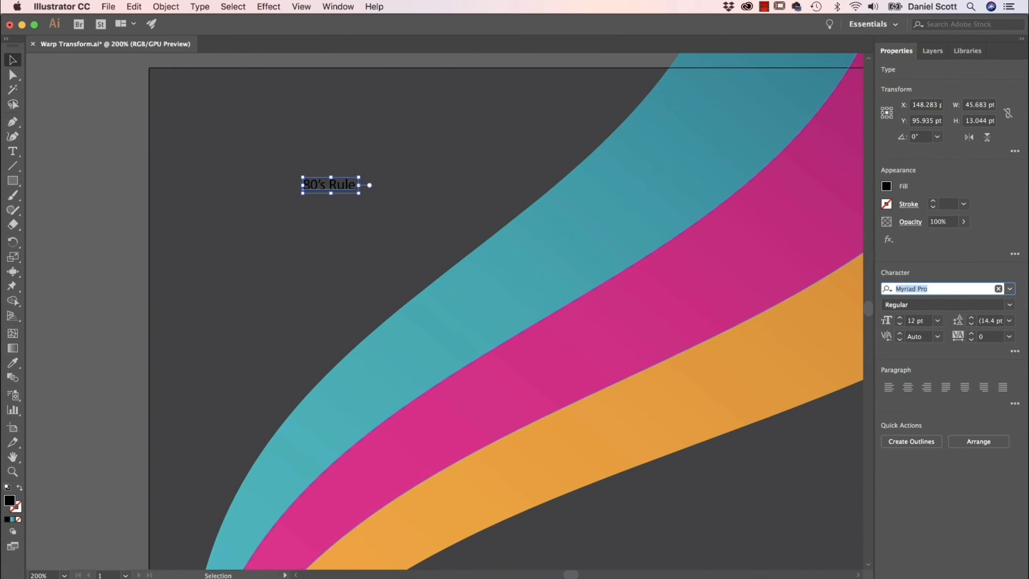
text(lust)
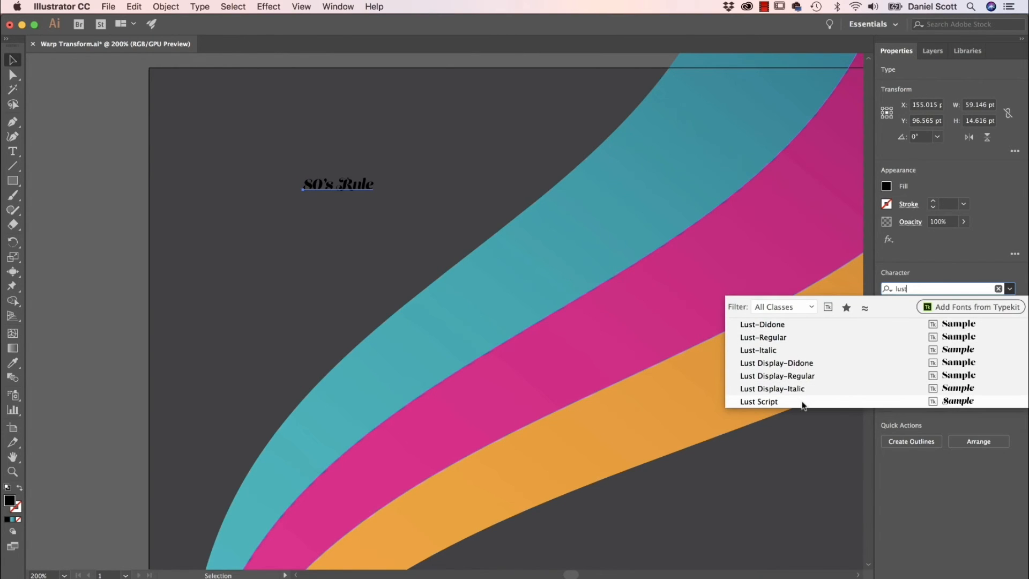
click(759, 401)
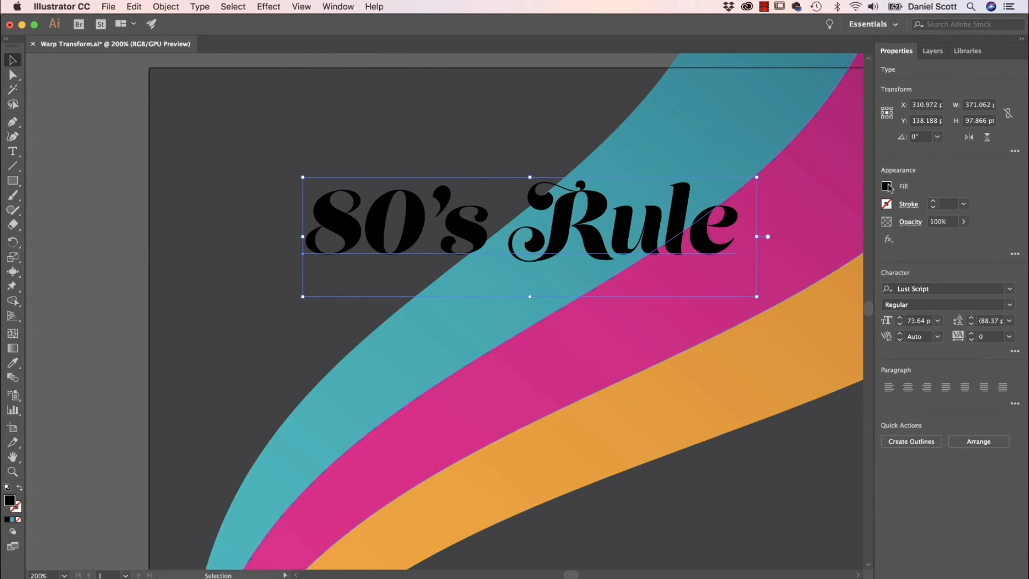
Fill the headline white and start a warp effect on it
click(887, 186)
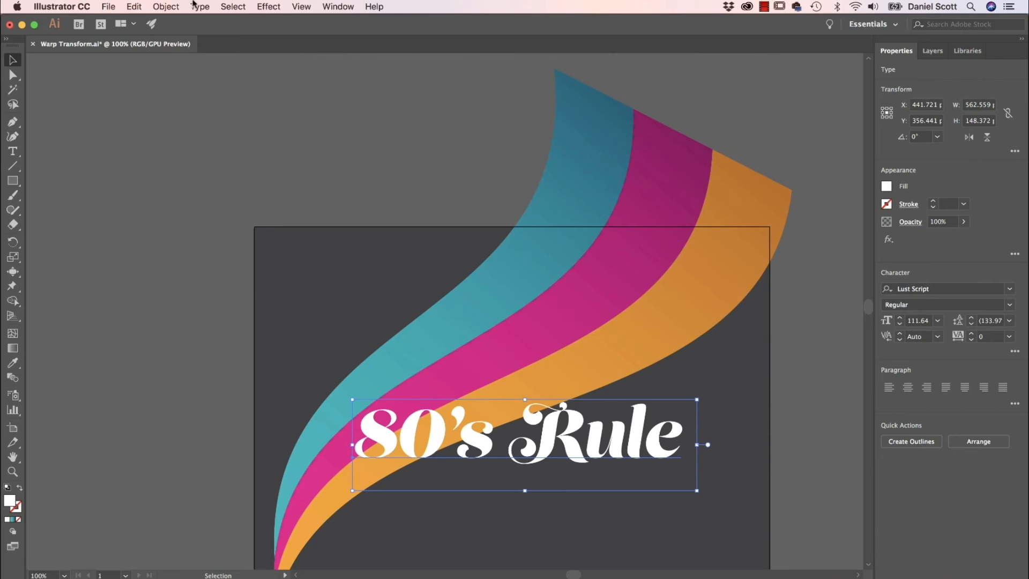
click(268, 6)
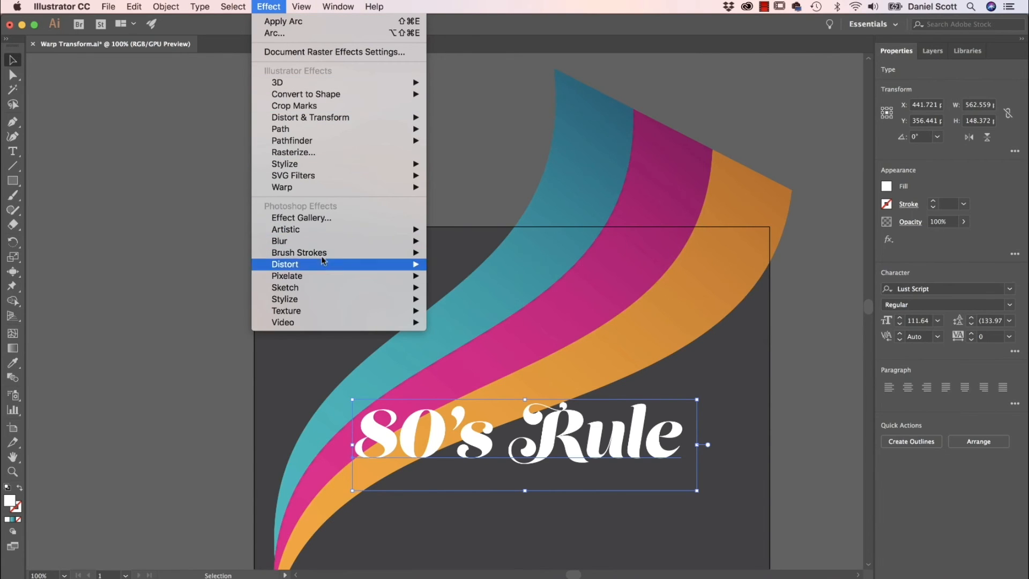
mouse_move(281, 187)
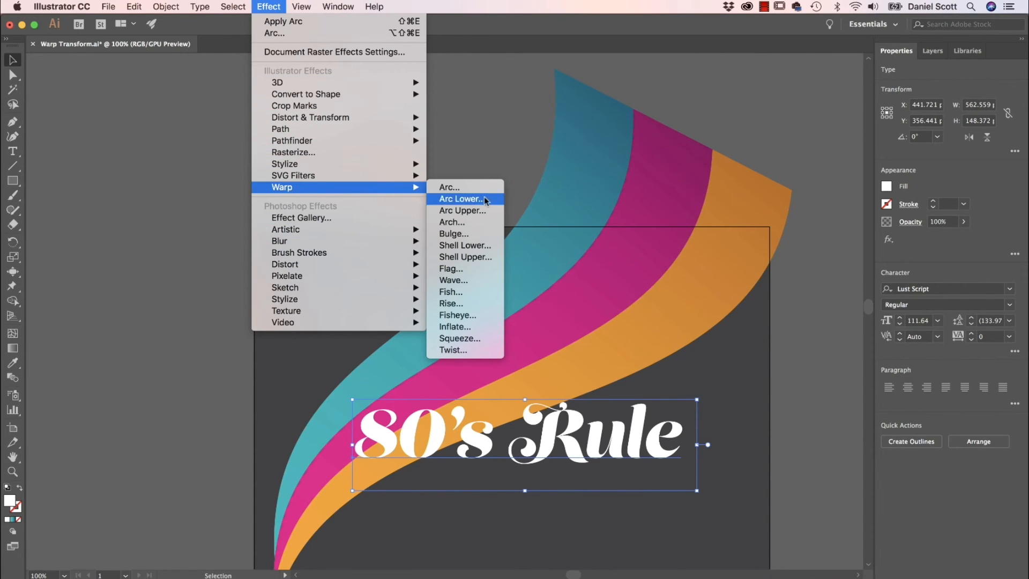
click(461, 199)
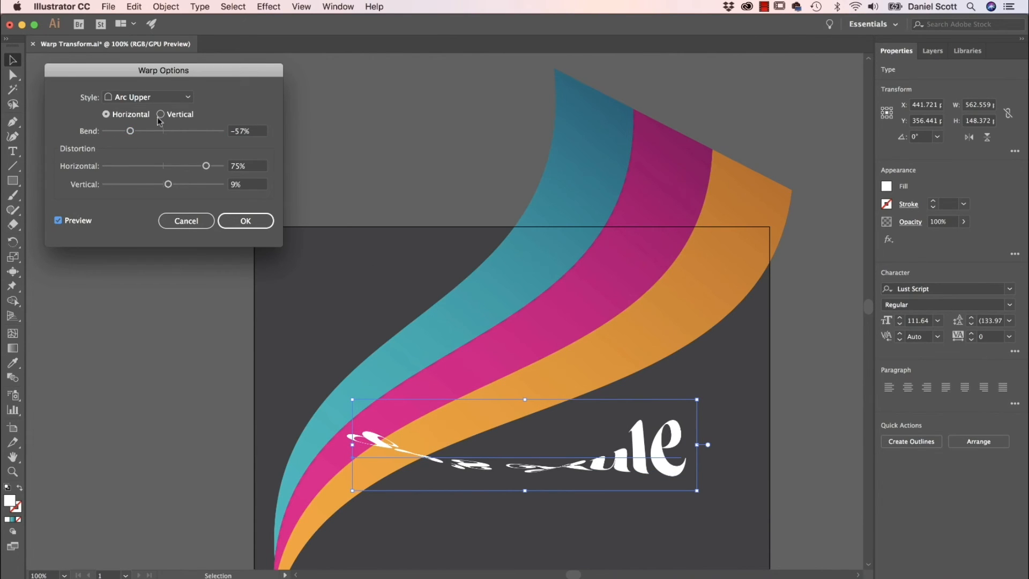
Try the Arc warp, removing horizontal distortion and bending the text upward
click(147, 97)
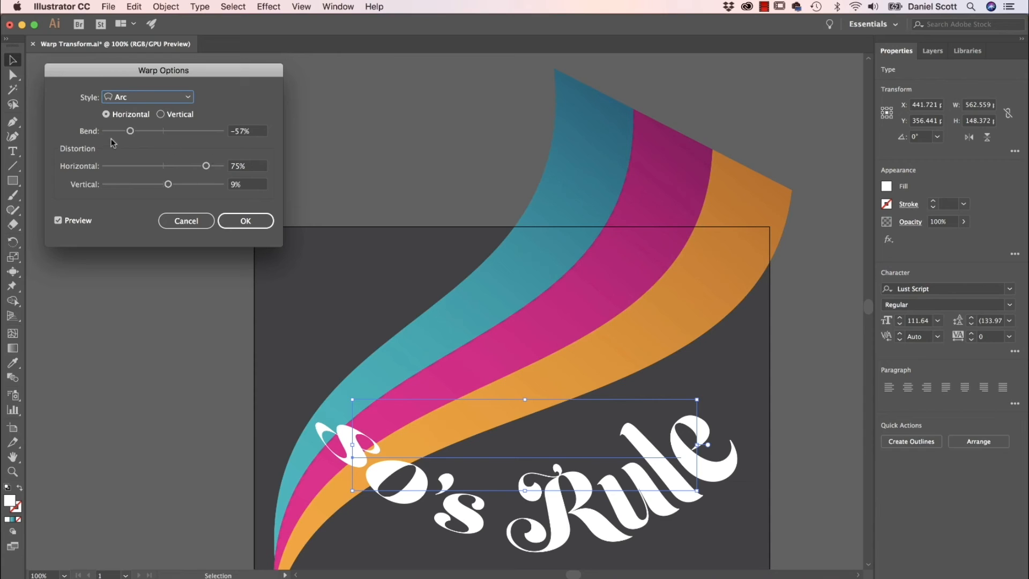
drag(206, 166, 192, 165)
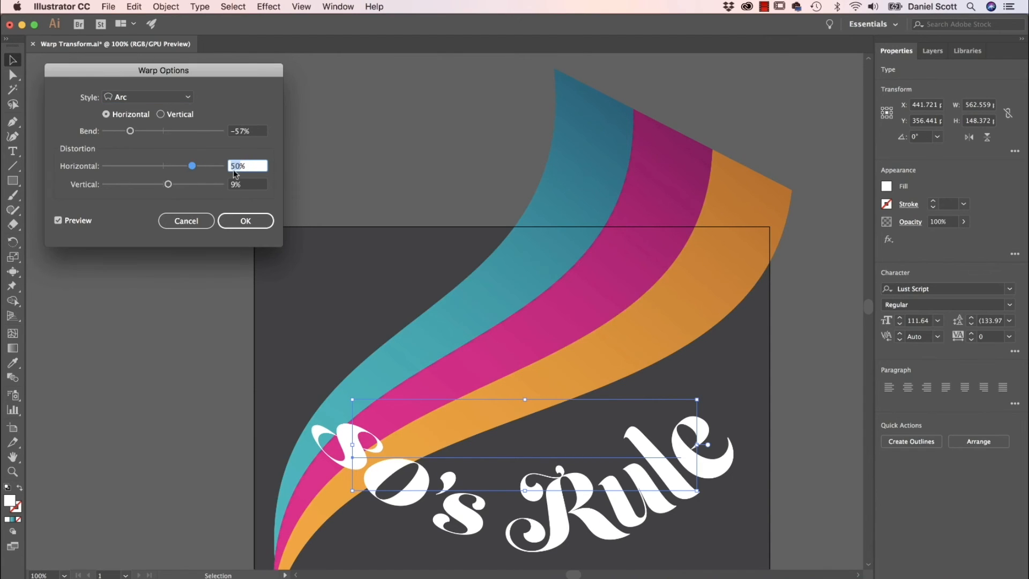
drag(192, 166, 163, 166)
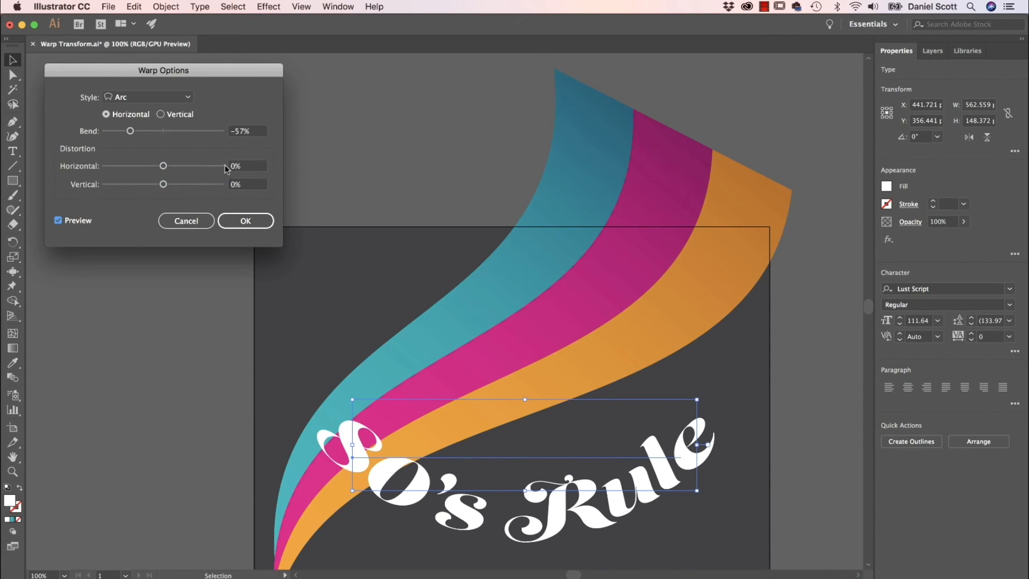
drag(129, 131, 190, 131)
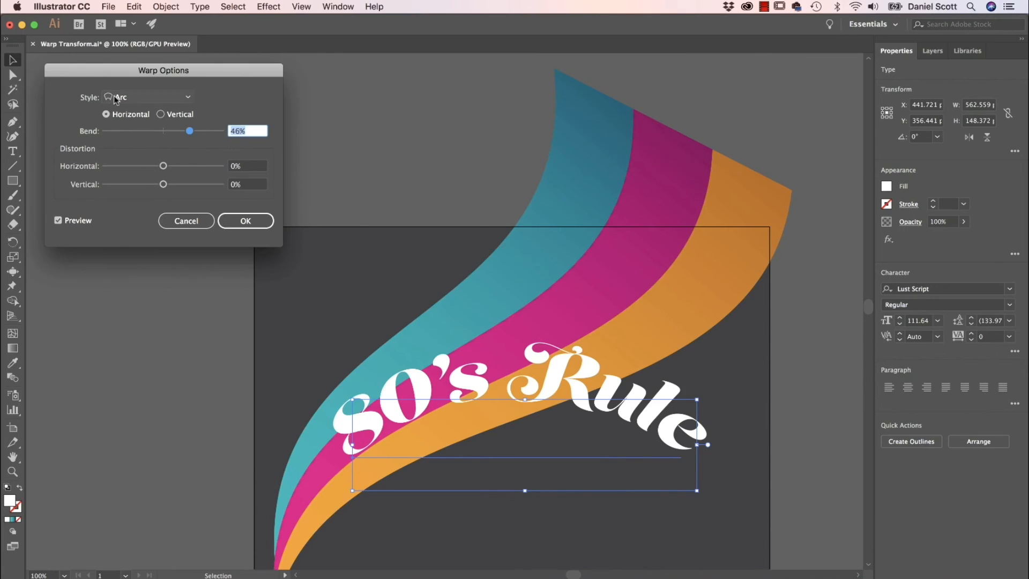
Preview Arc Lower, Wave, Fish and Rise, then apply Flag at 84% bend
click(147, 97)
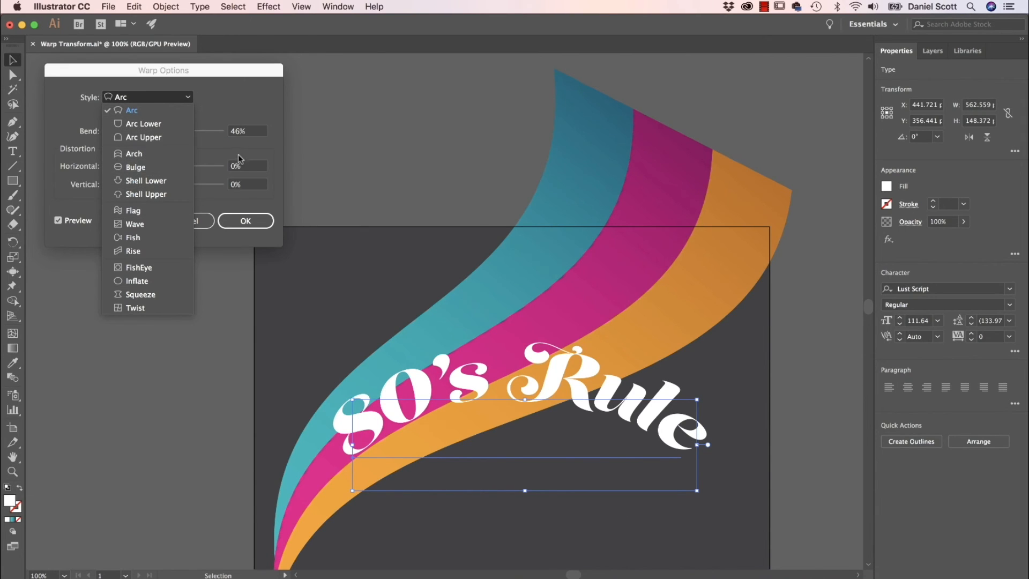
click(142, 123)
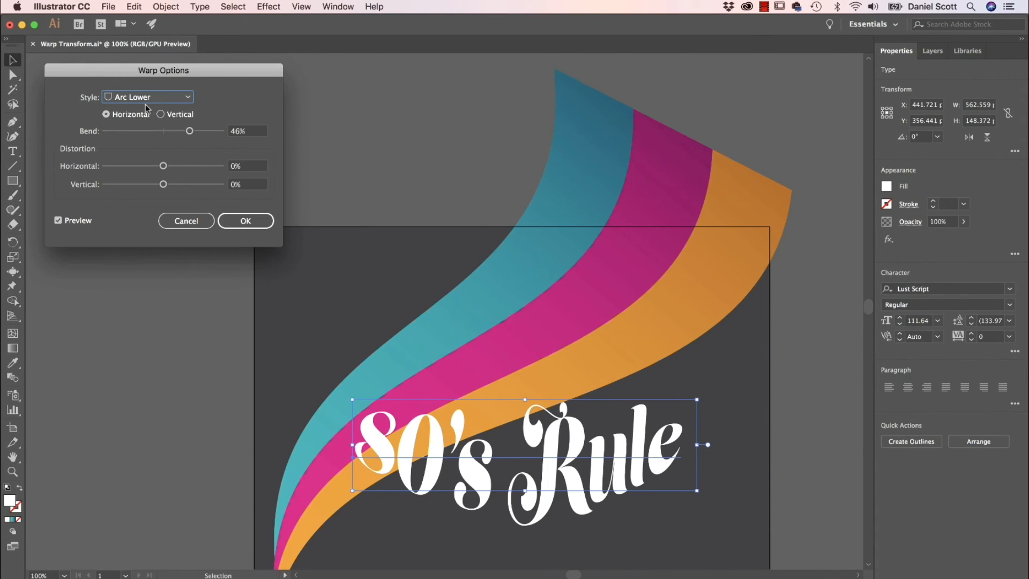
click(146, 96)
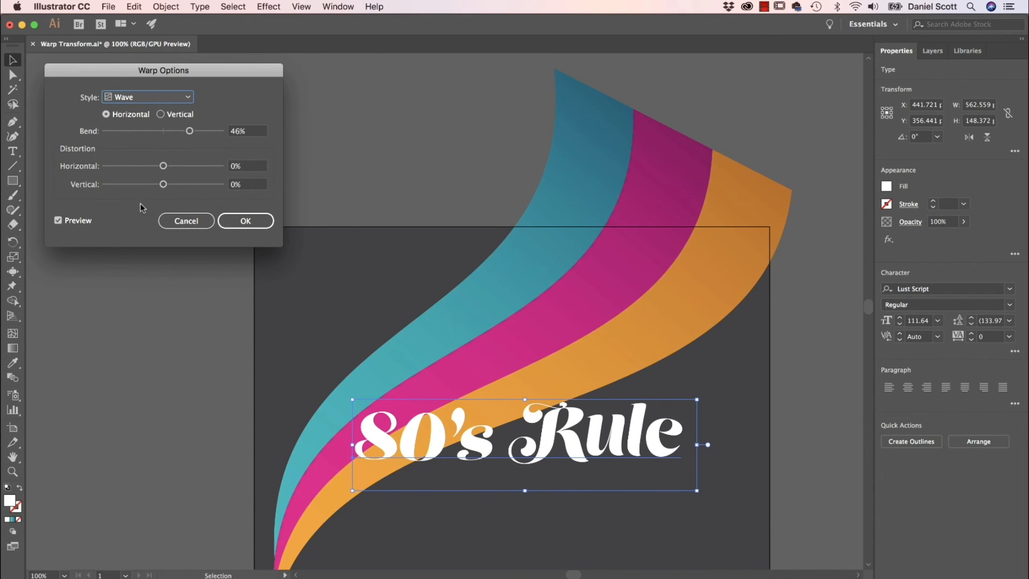
mouse_move(188, 142)
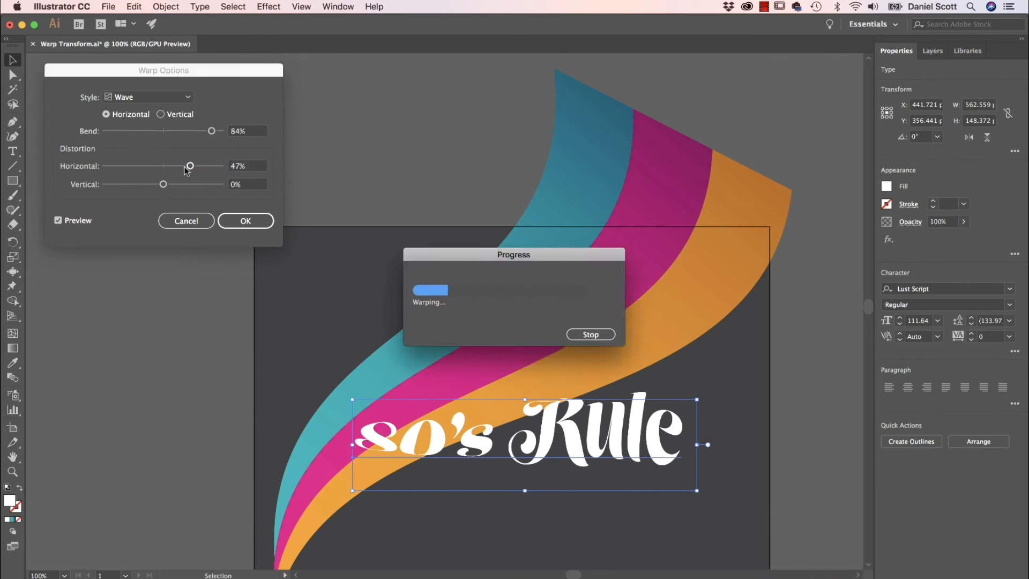
click(147, 97)
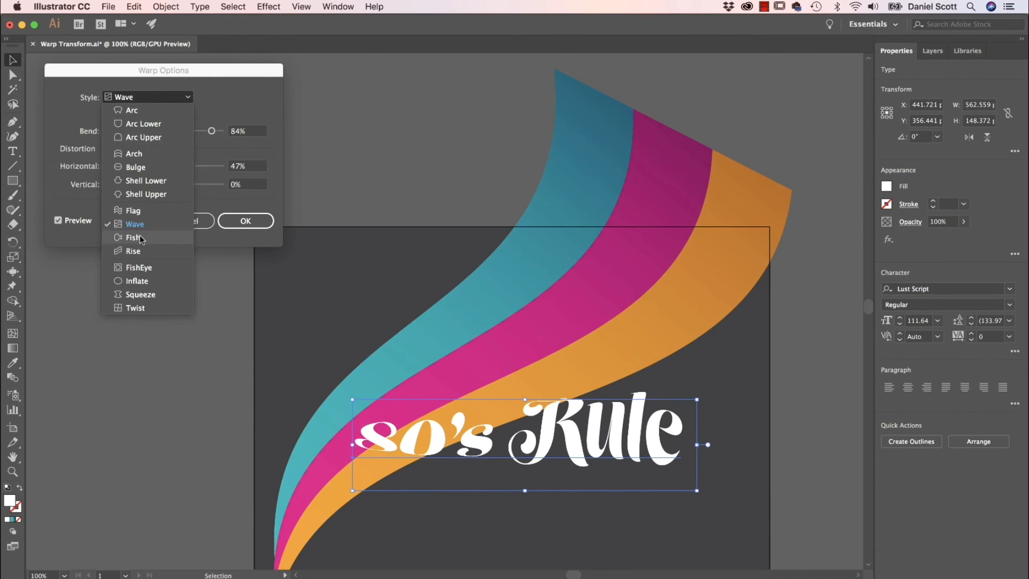
click(133, 237)
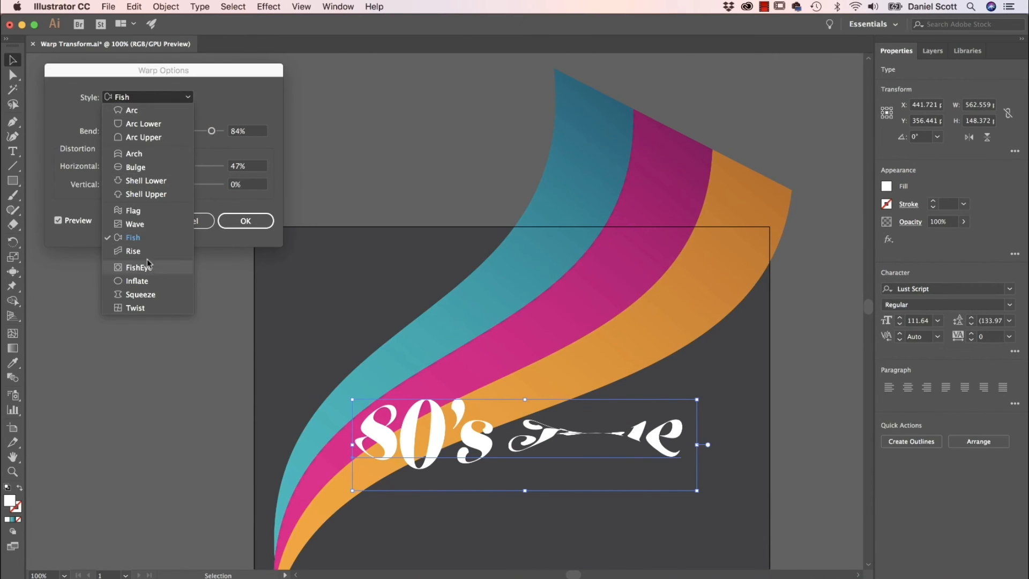
click(132, 251)
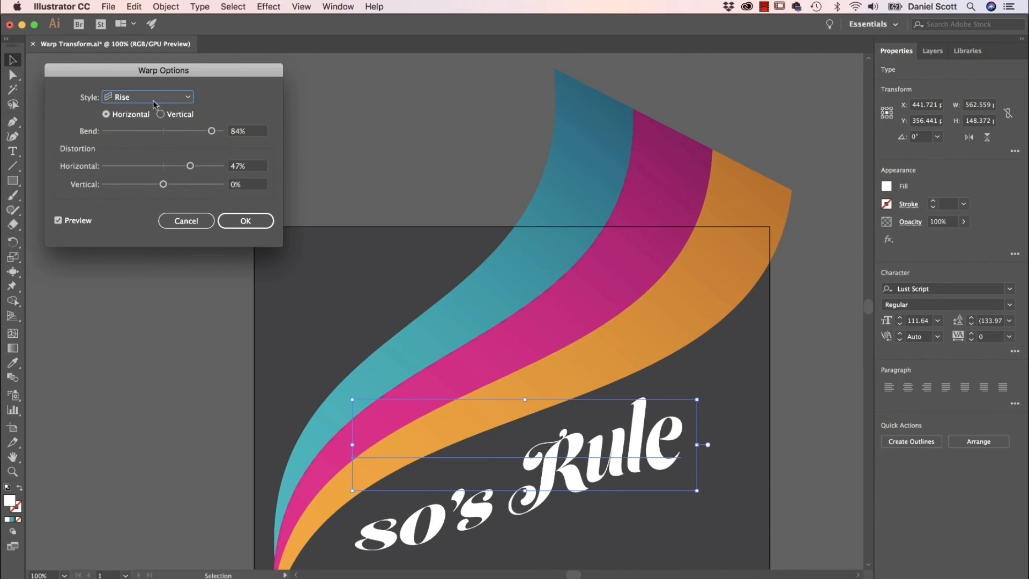
click(147, 97)
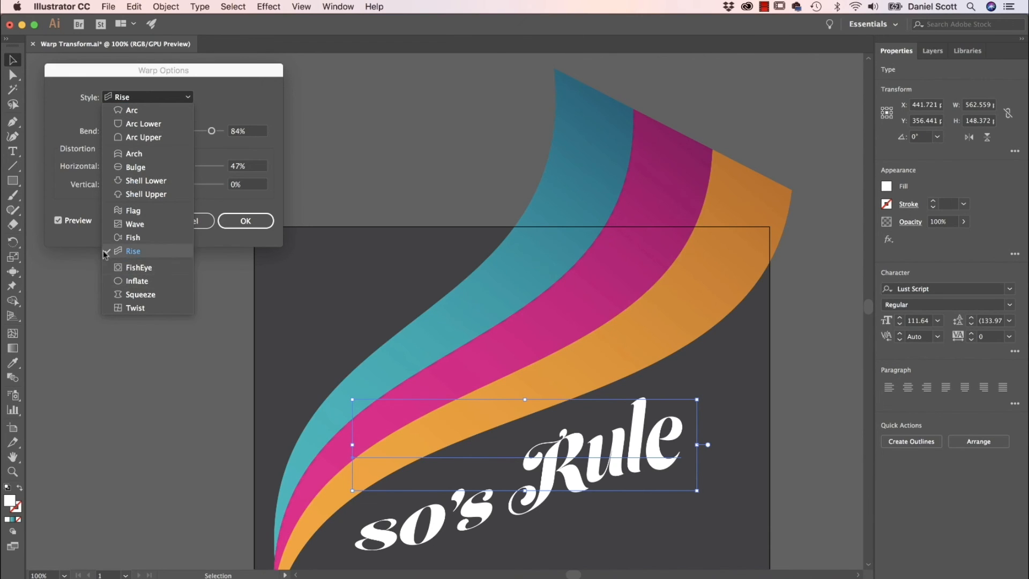
click(132, 211)
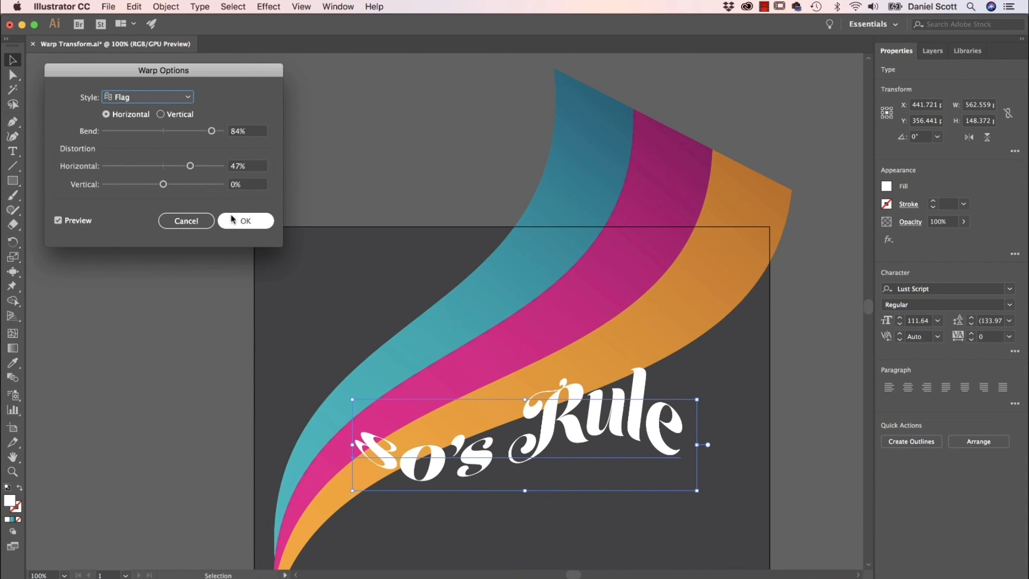
click(245, 220)
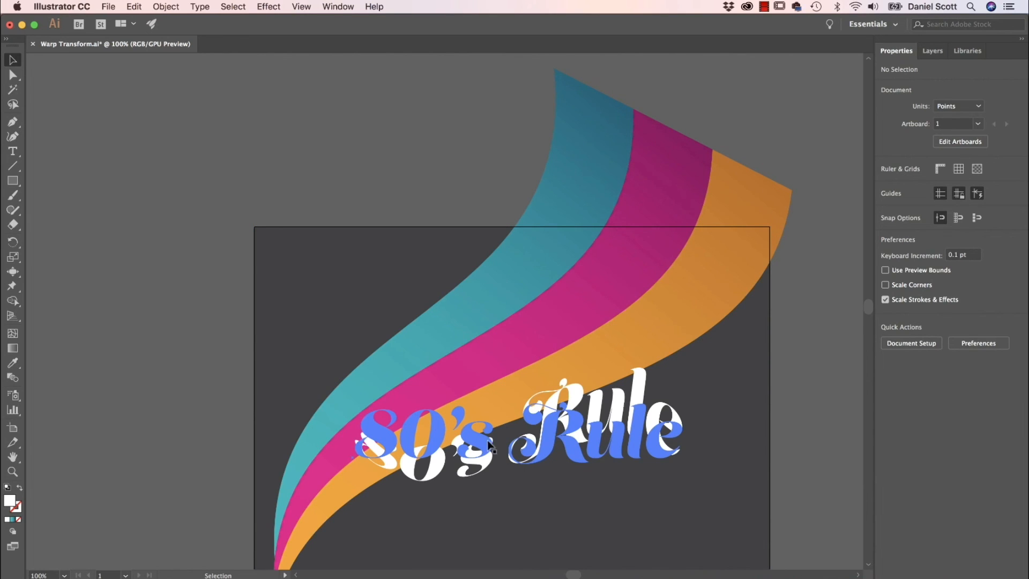
mouse_move(587, 449)
text(7)
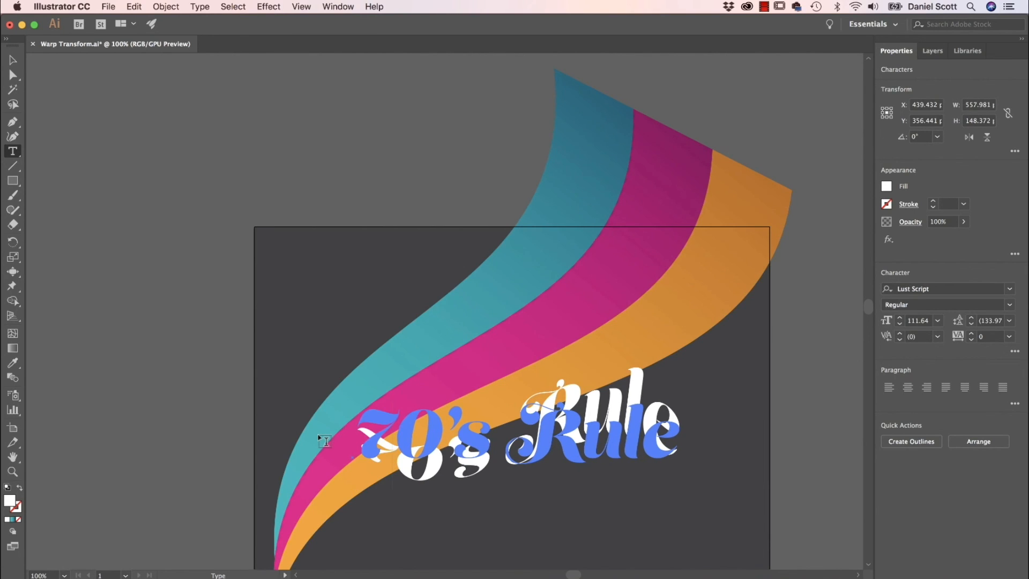
mouse_move(245, 223)
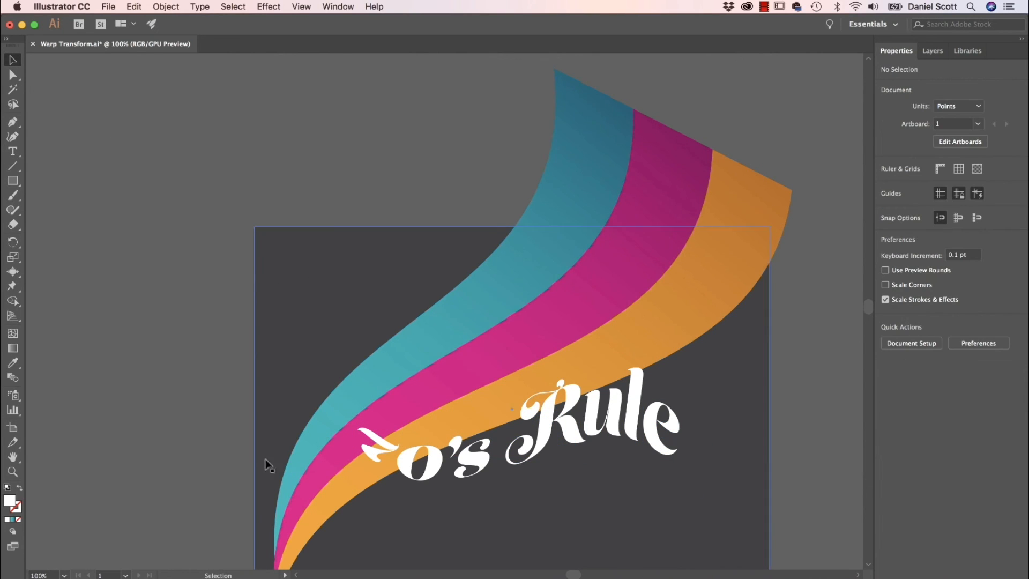
mouse_move(219, 438)
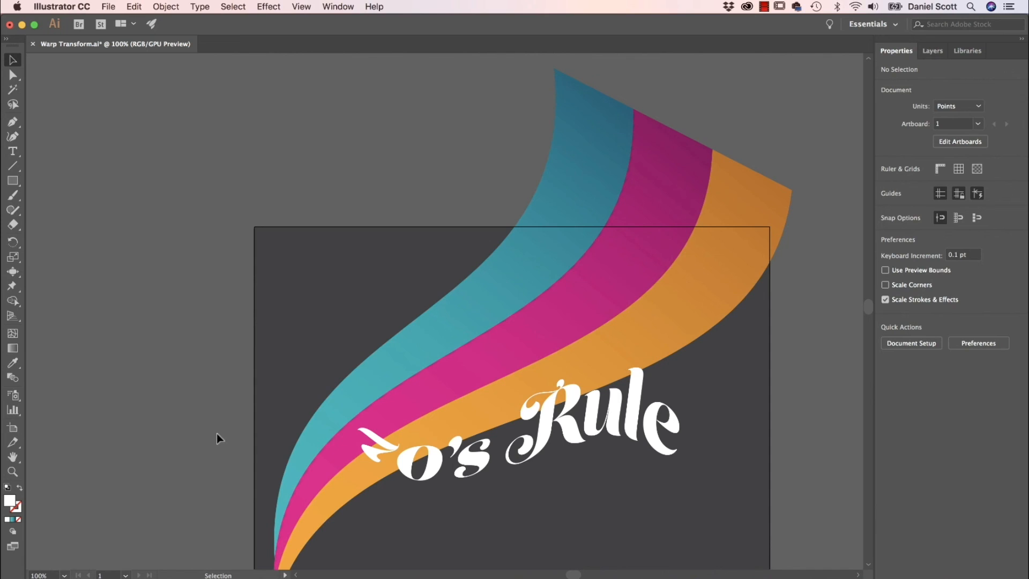